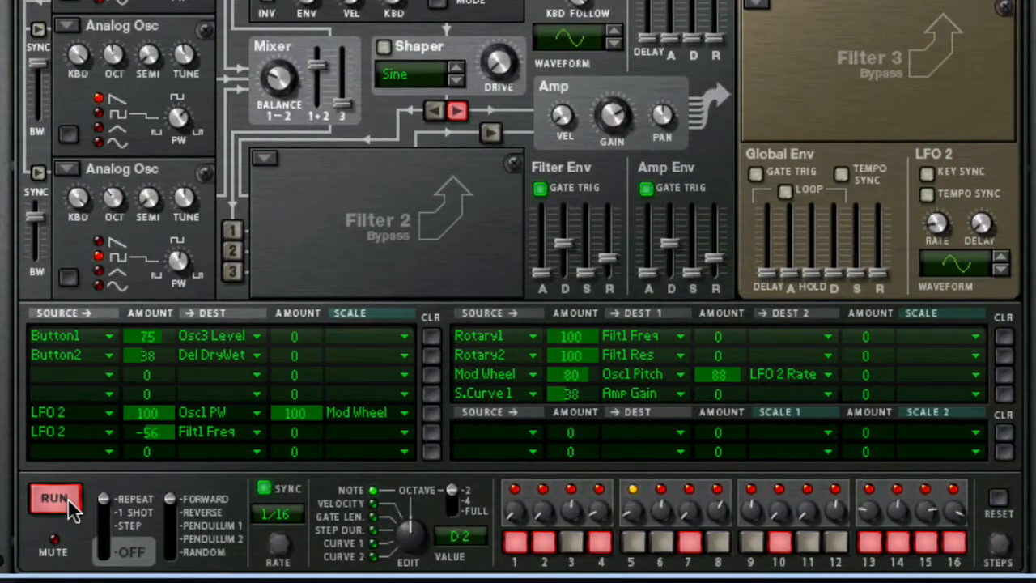
# Step: Stop Thor's step sequencer so the patch no longer plays
pyautogui.click(54, 498)
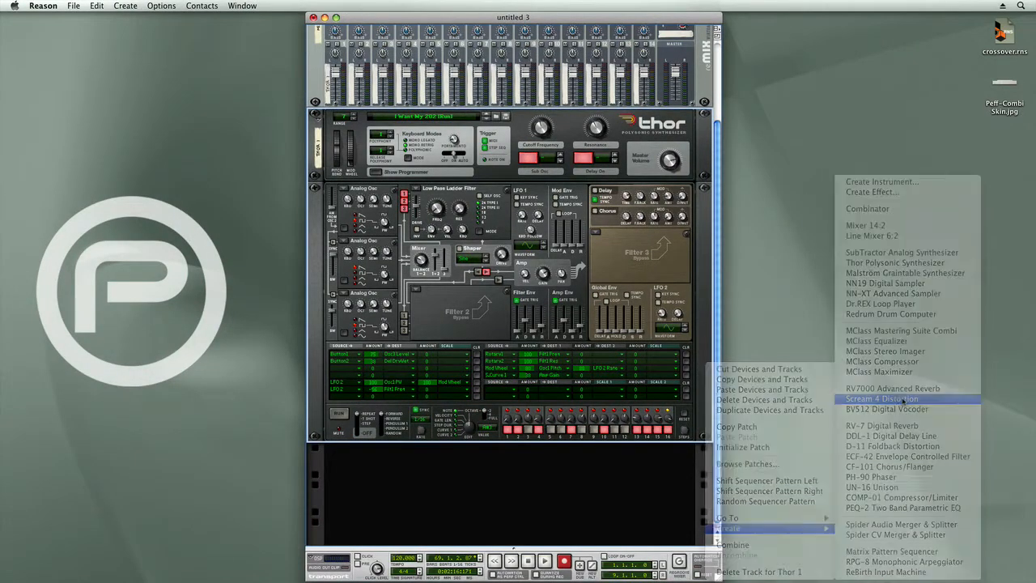
# Step: Add a Scream 4 Distortion below Thor and audition it with the step sequencer
pyautogui.click(882, 398)
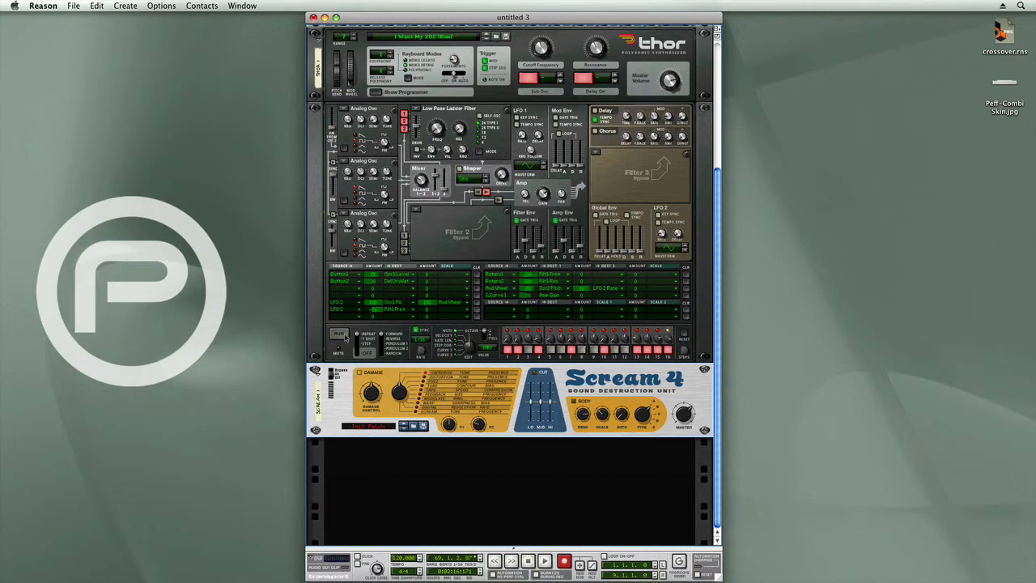
pyautogui.click(338, 333)
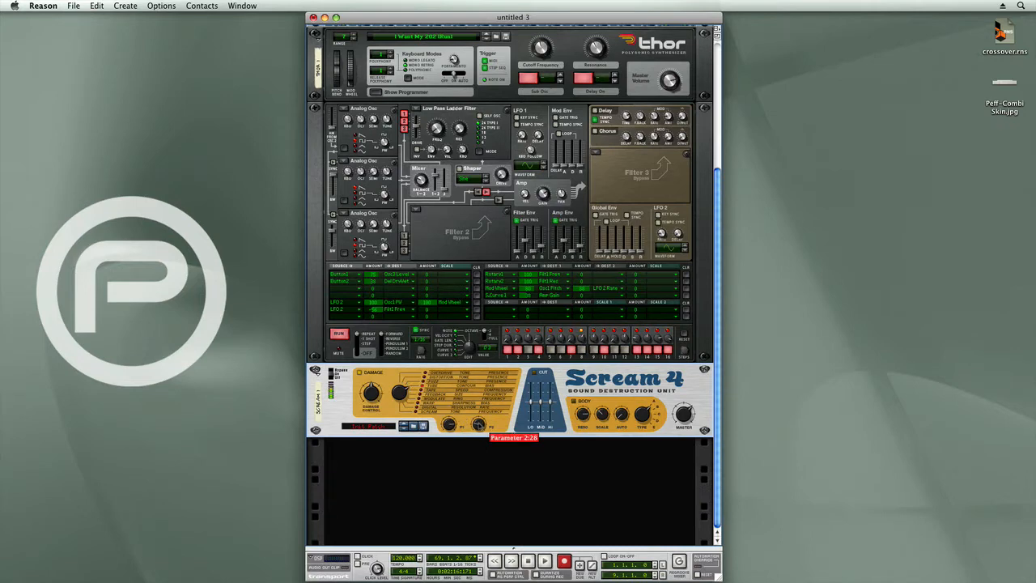
pyautogui.click(338, 332)
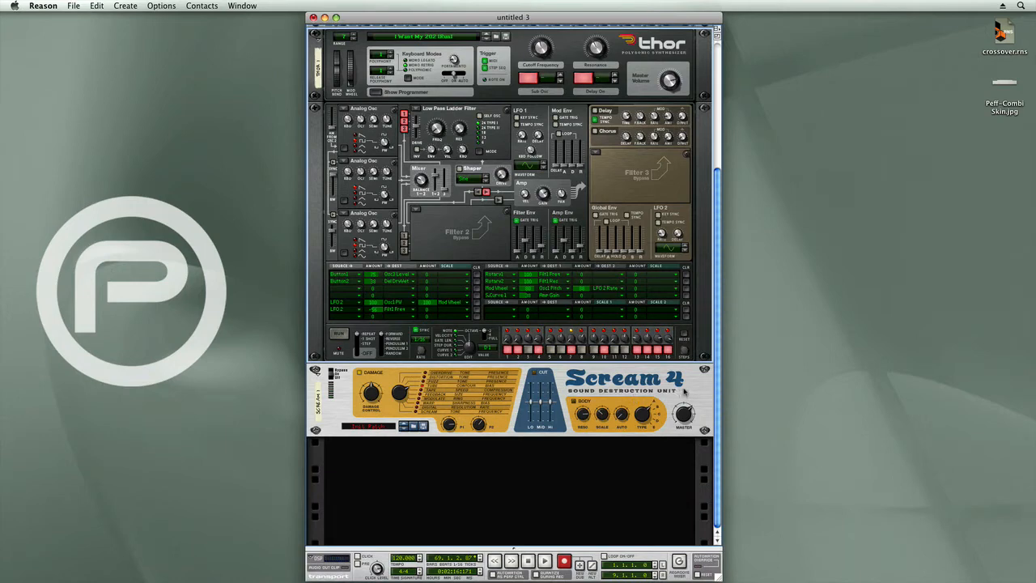
pyautogui.rightClick(684, 391)
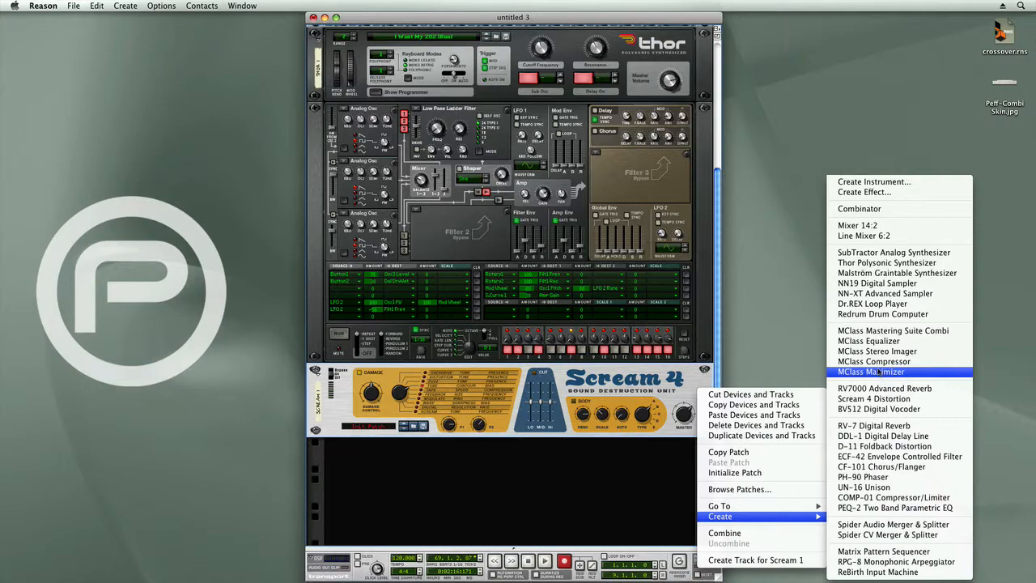
# Step: Add an MClass Compressor after Scream 4 with its threshold at about -17.9 dB
pyautogui.click(868, 361)
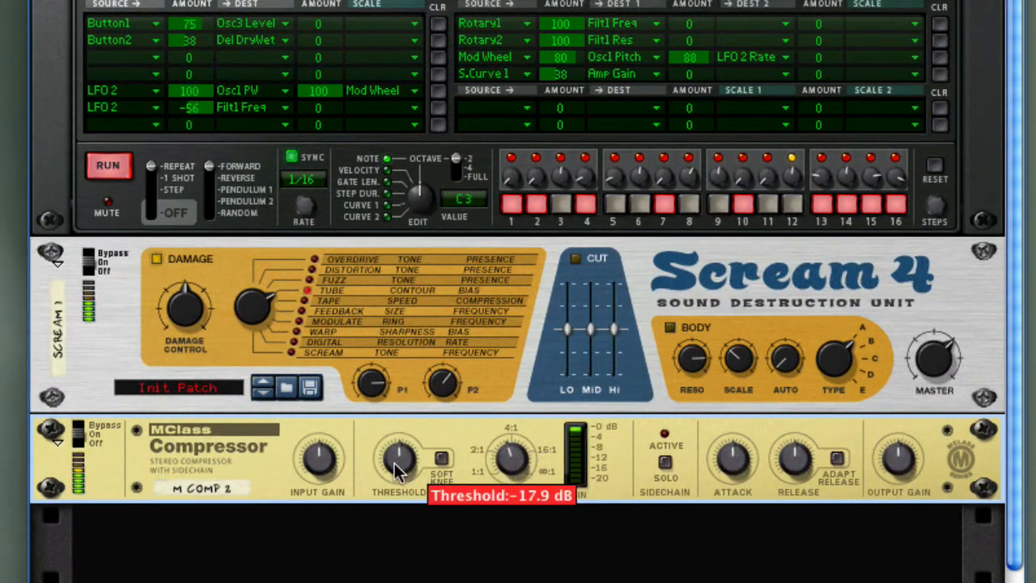
pyautogui.moveTo(396, 453); pyautogui.dragTo(397, 485)
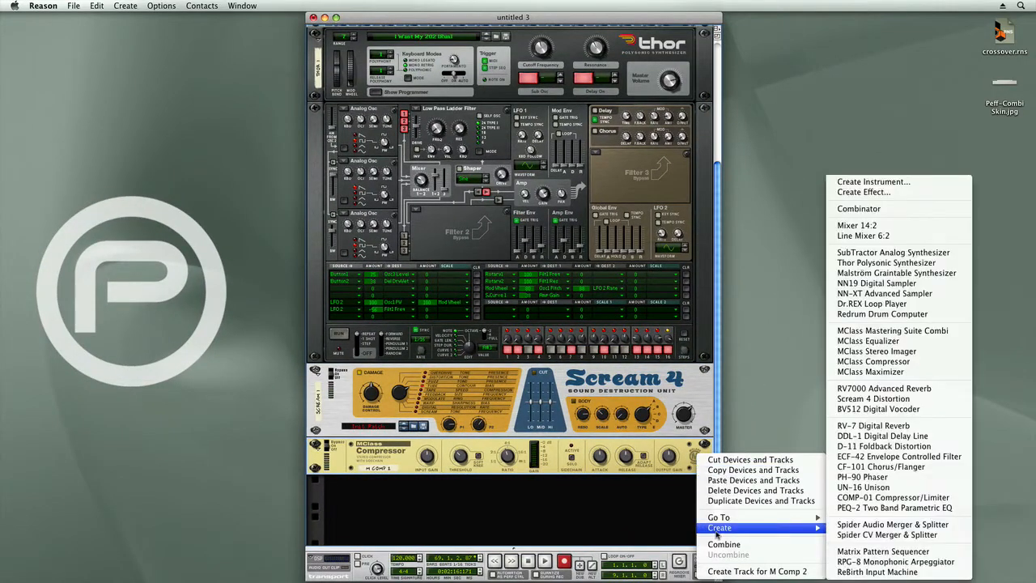
pyautogui.moveTo(866, 477)
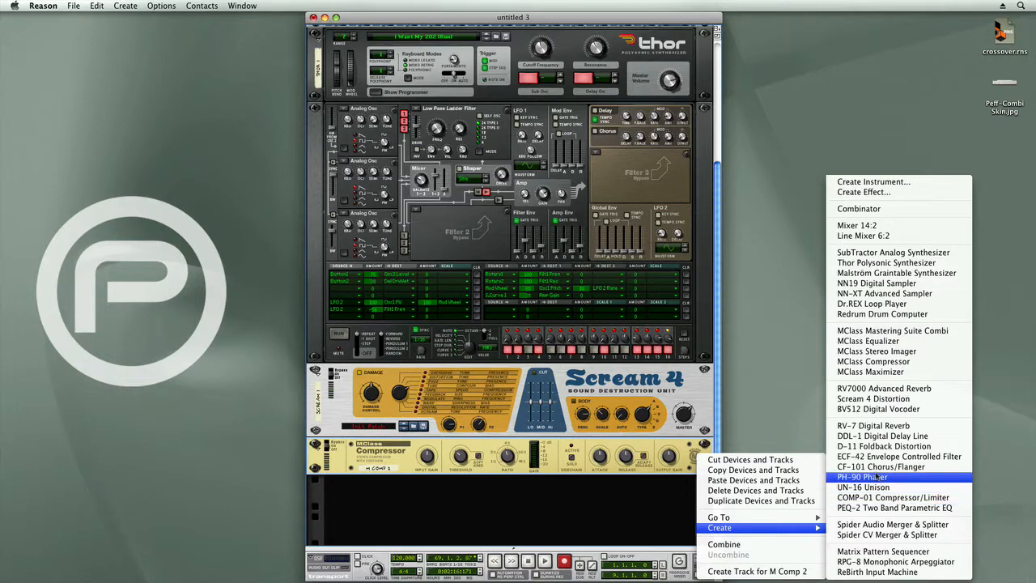
# Step: Add a CF-101 Chorus/Flanger below the compressor
pyautogui.click(882, 466)
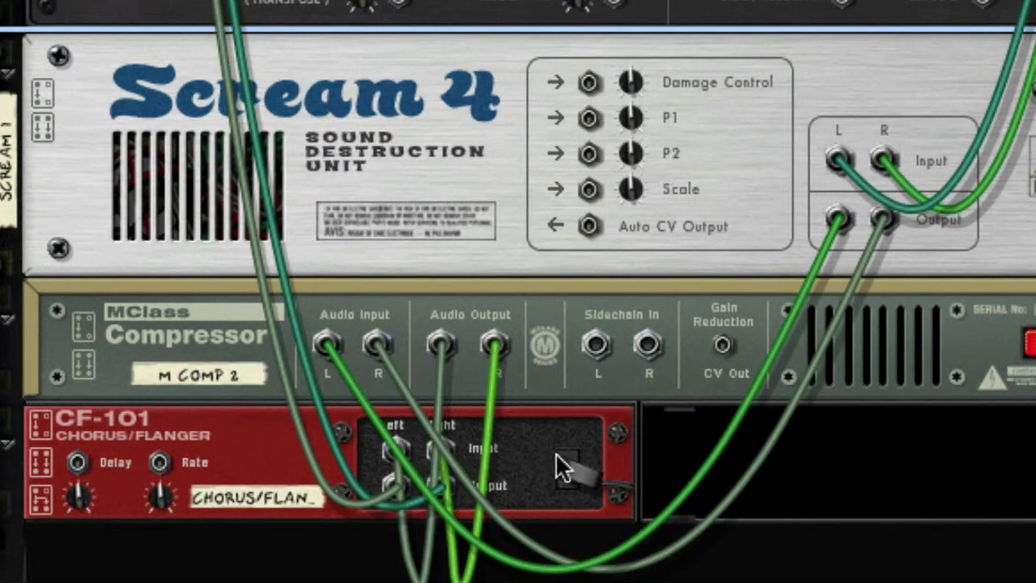
pyautogui.moveTo(450, 474)
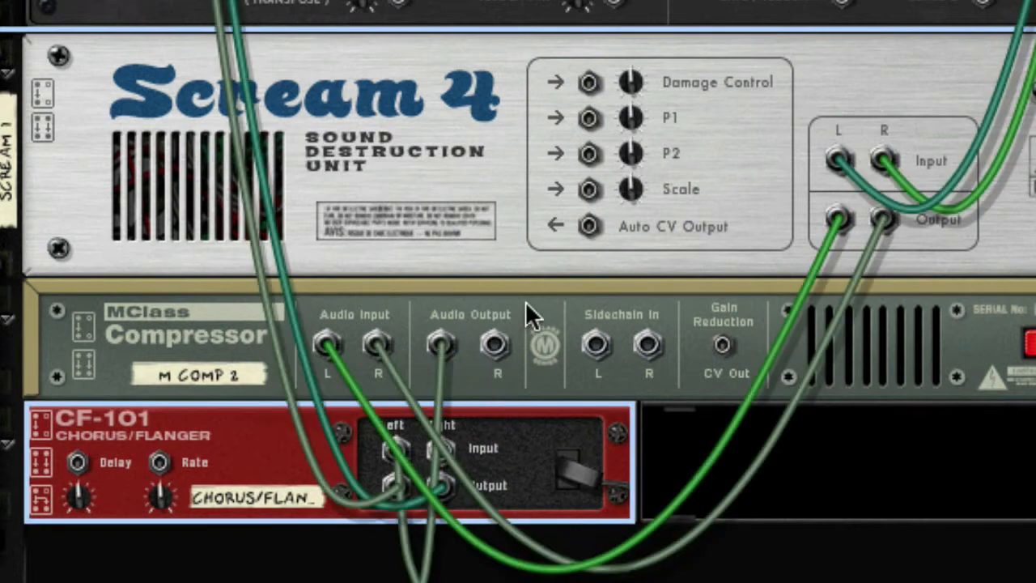
pyautogui.moveTo(316, 409)
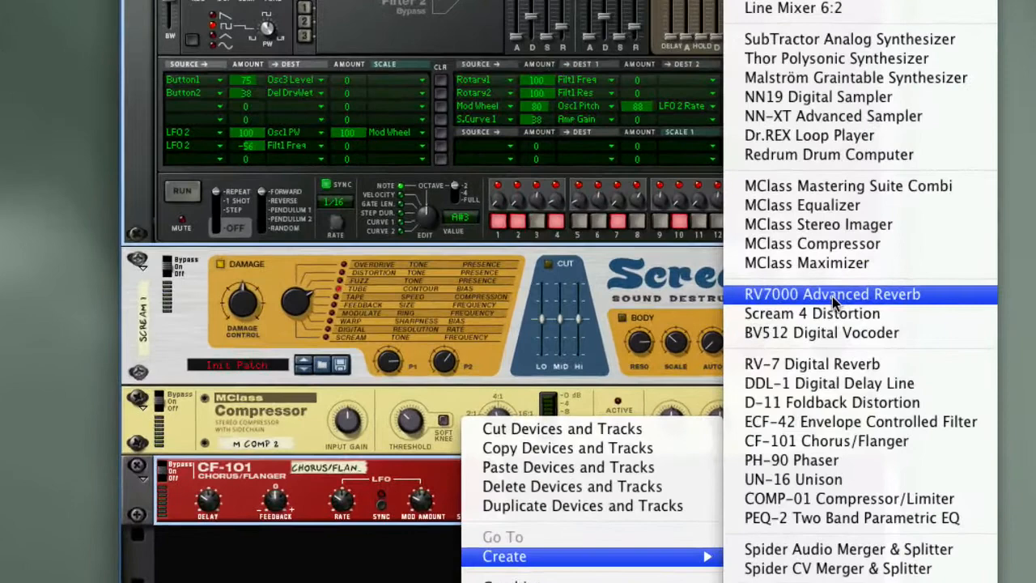
# Step: Add an RV7000 Advanced Reverb below the chorus
pyautogui.click(831, 294)
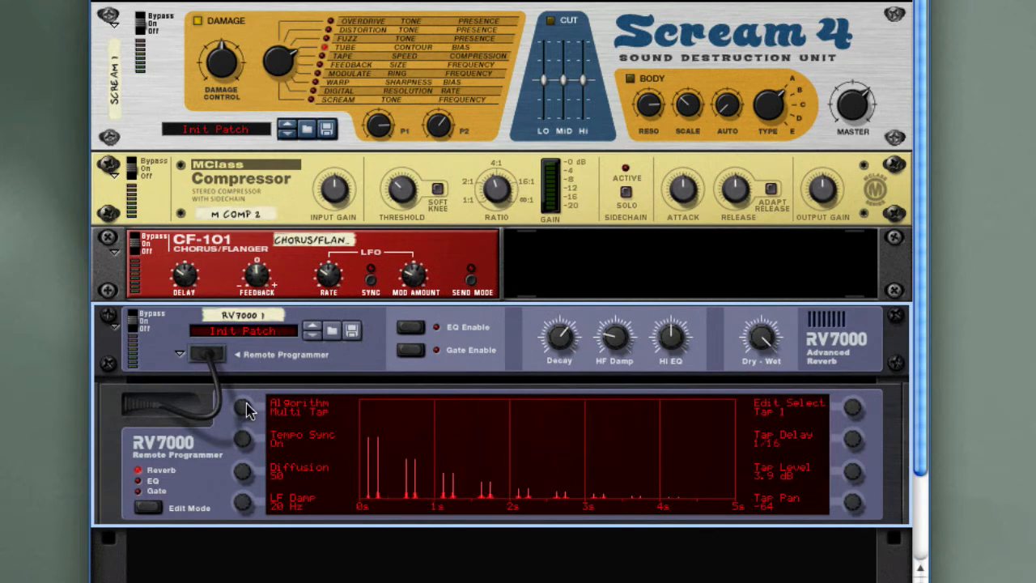
pyautogui.moveTo(860, 447)
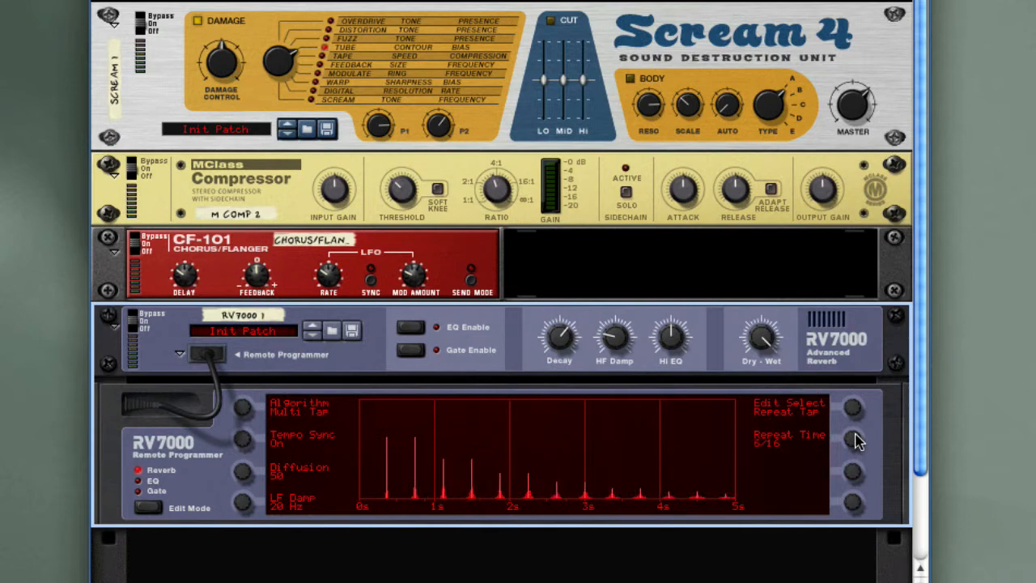
pyautogui.moveTo(634, 545)
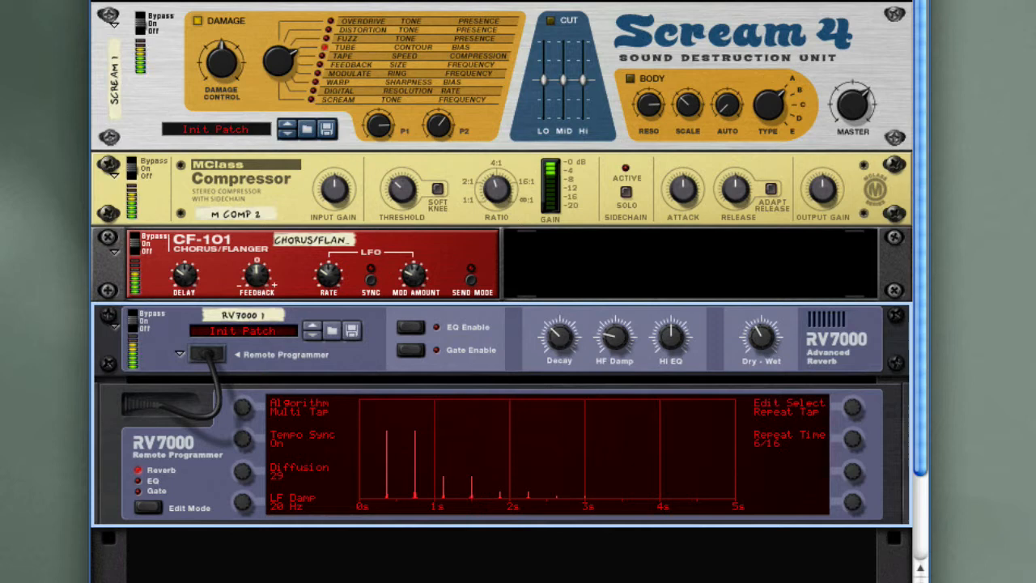
pyautogui.moveTo(585, 362)
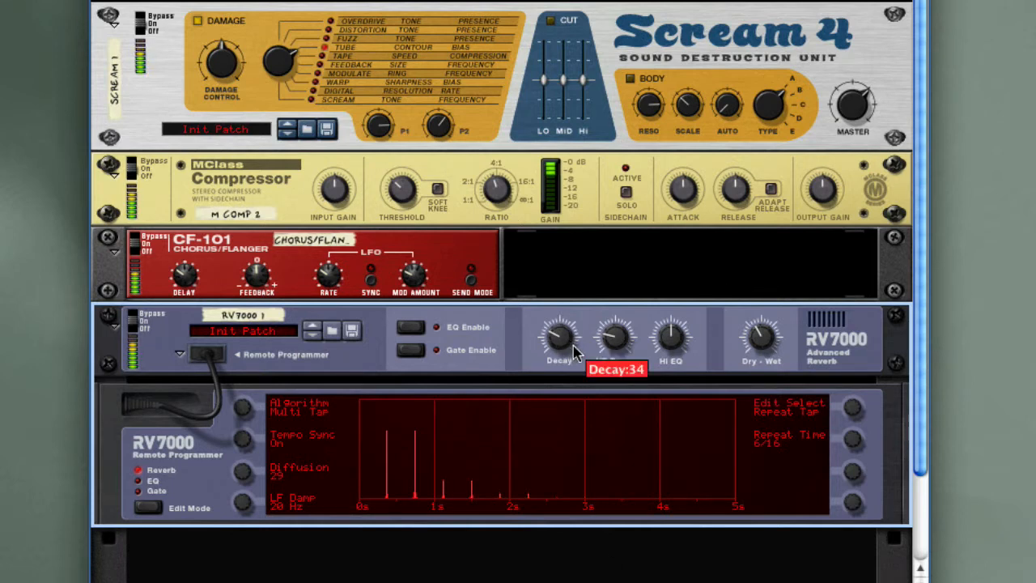
pyautogui.moveTo(759, 338)
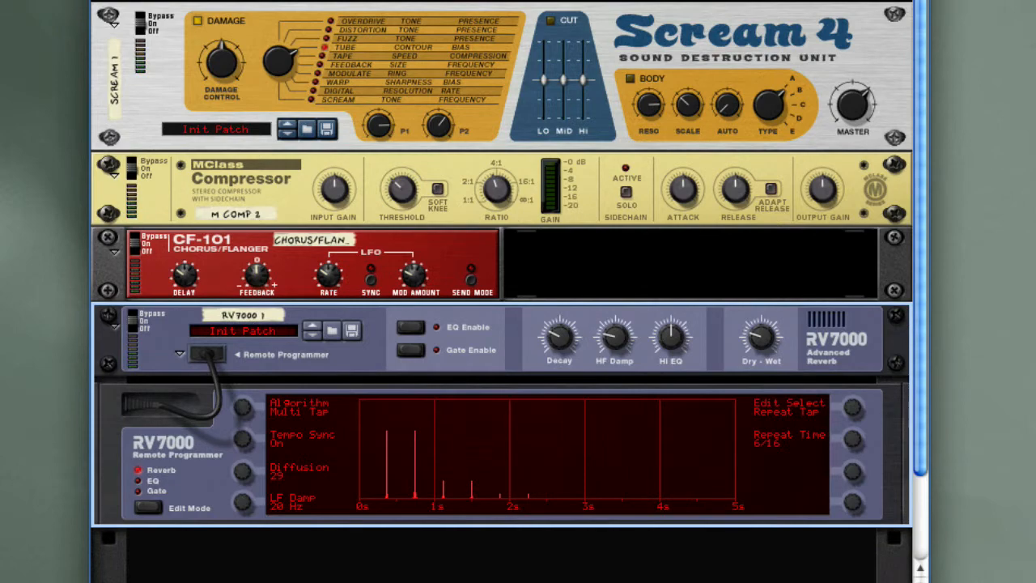
# Step: Scroll the rack's rear to check the RV7000 cabling after the chorus
pyautogui.scroll(-3)
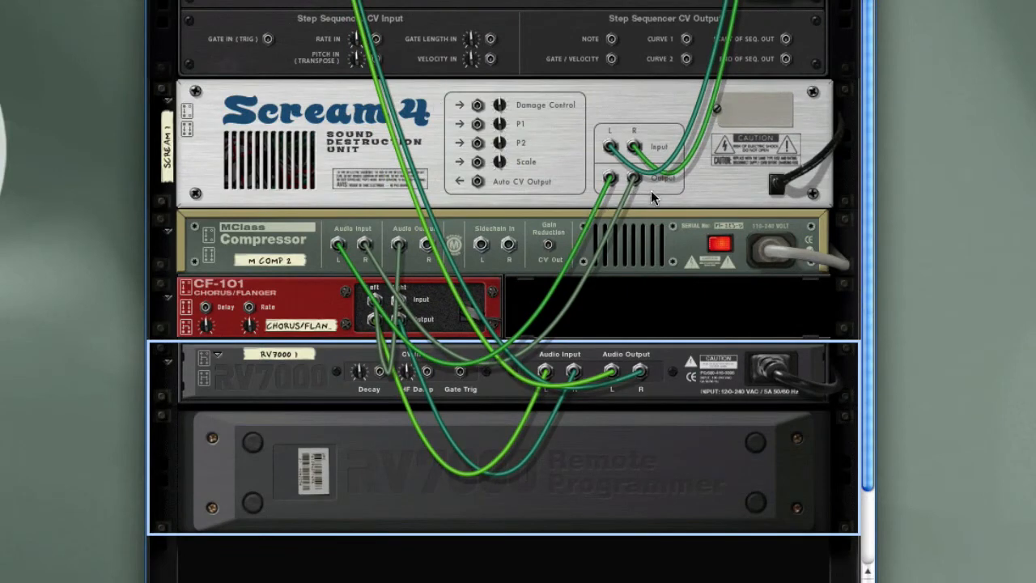
pyautogui.moveTo(436, 253)
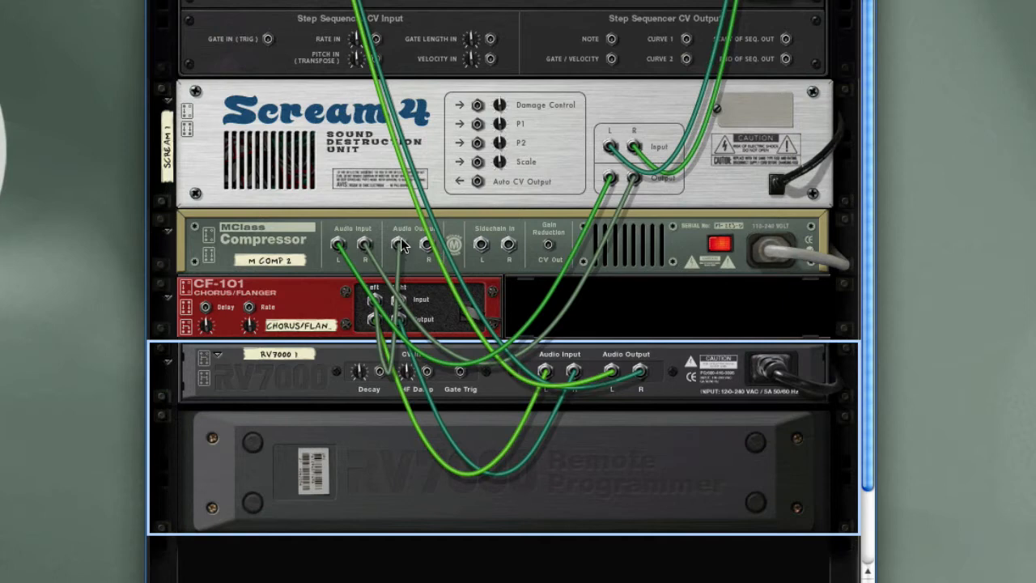
pyautogui.moveTo(277, 307)
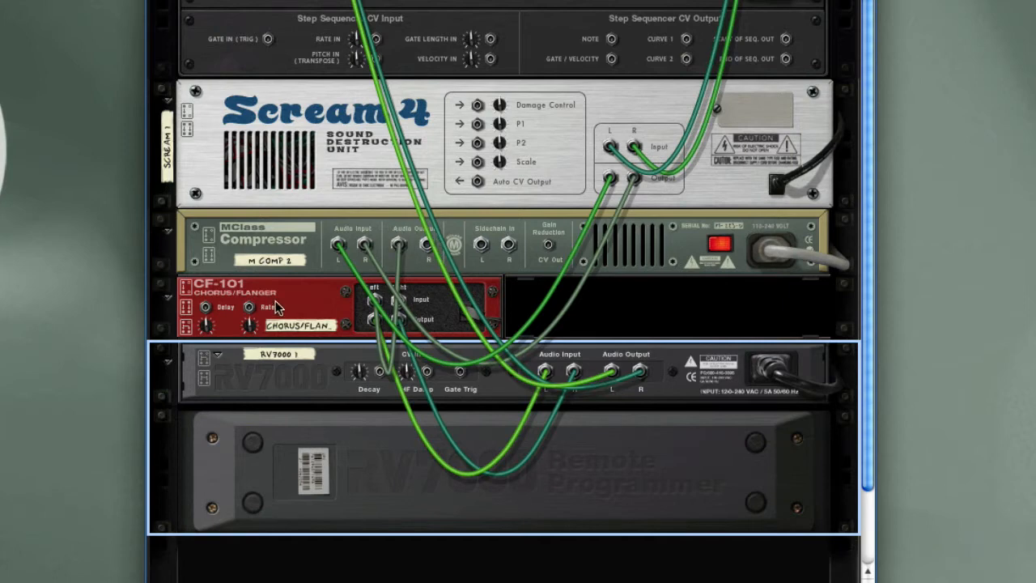
pyautogui.moveTo(319, 314)
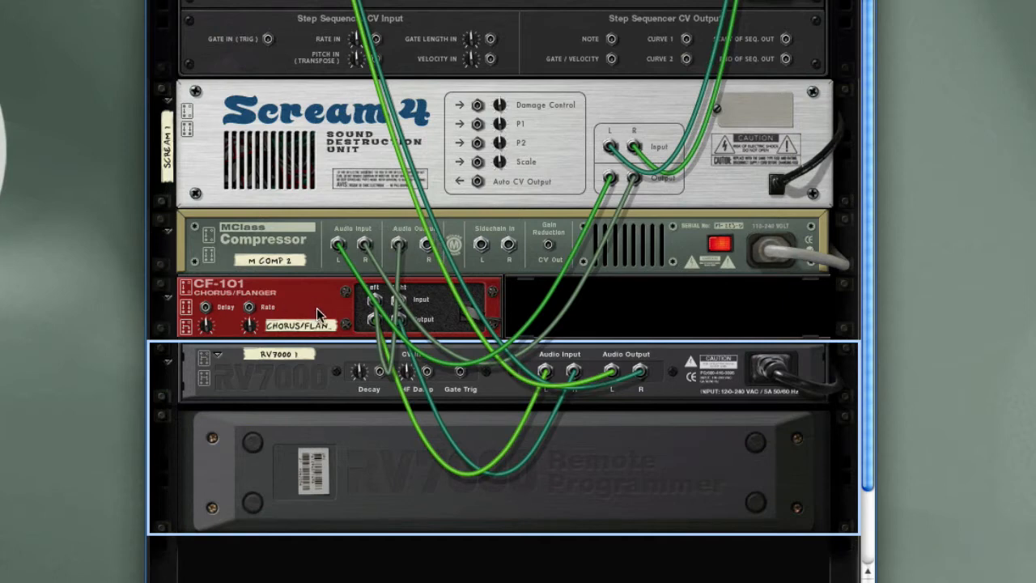
pyautogui.moveTo(438, 489)
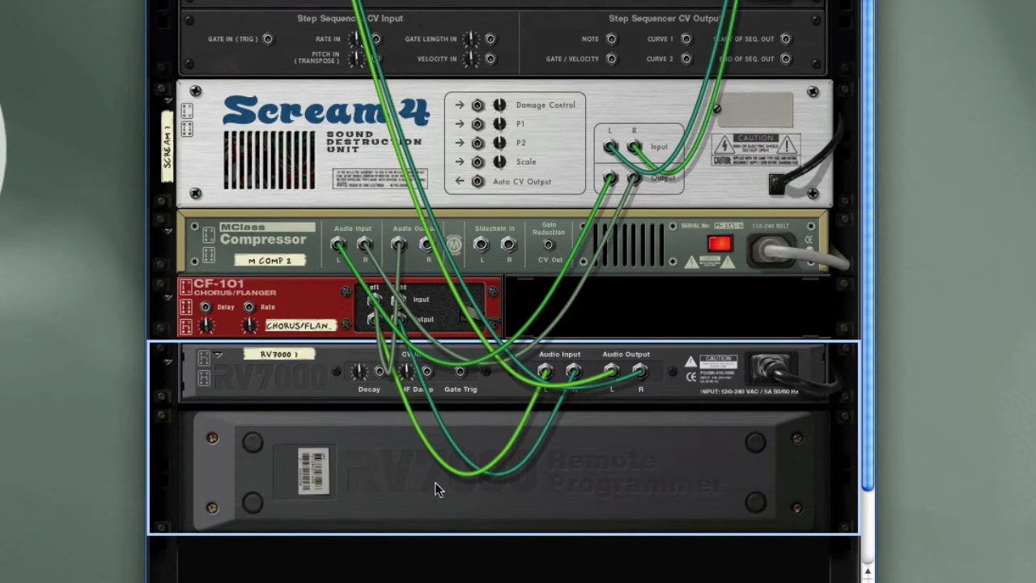
pyautogui.moveTo(566, 443)
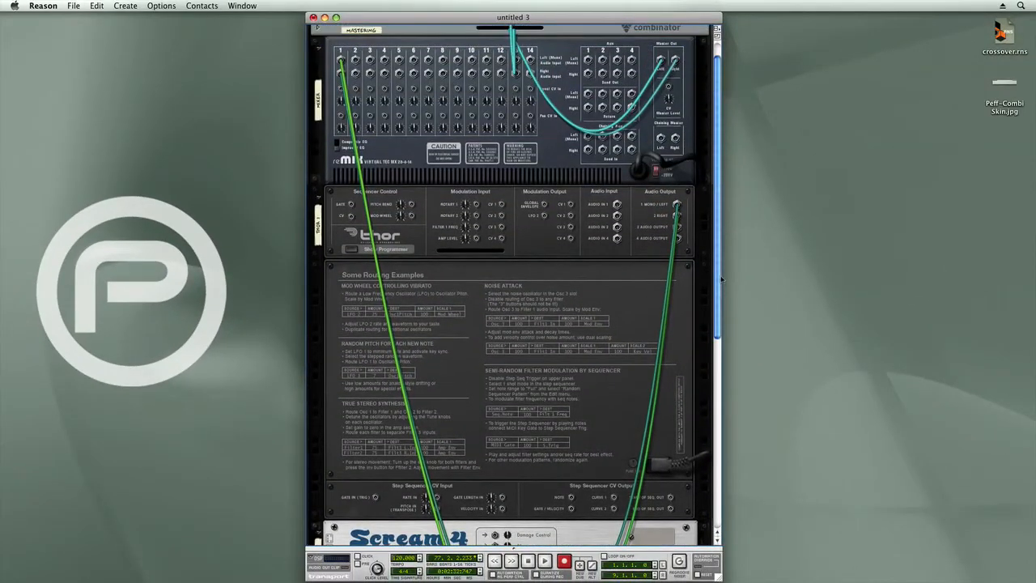
pyautogui.scroll(-3)
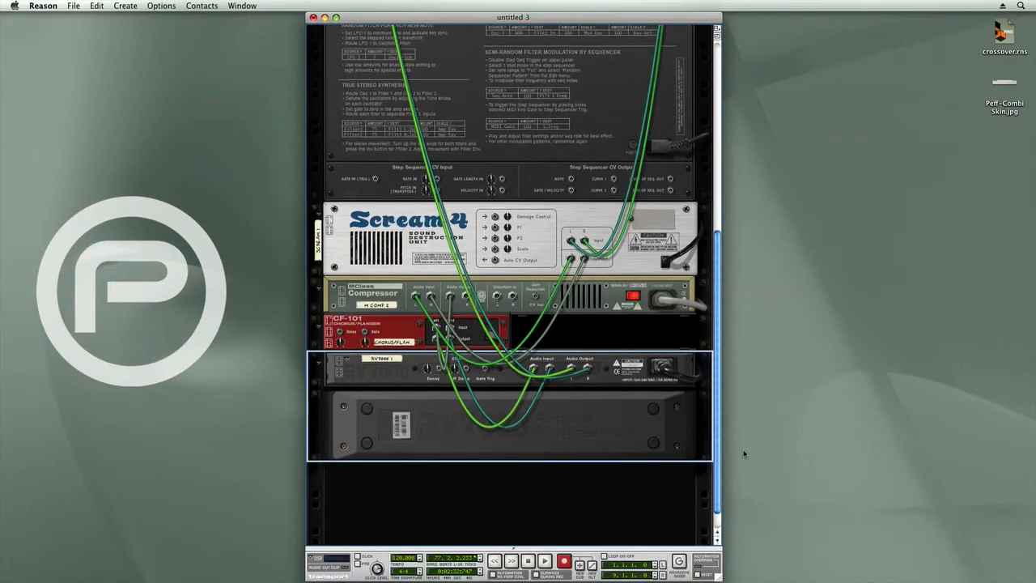
pyautogui.moveTo(686, 451)
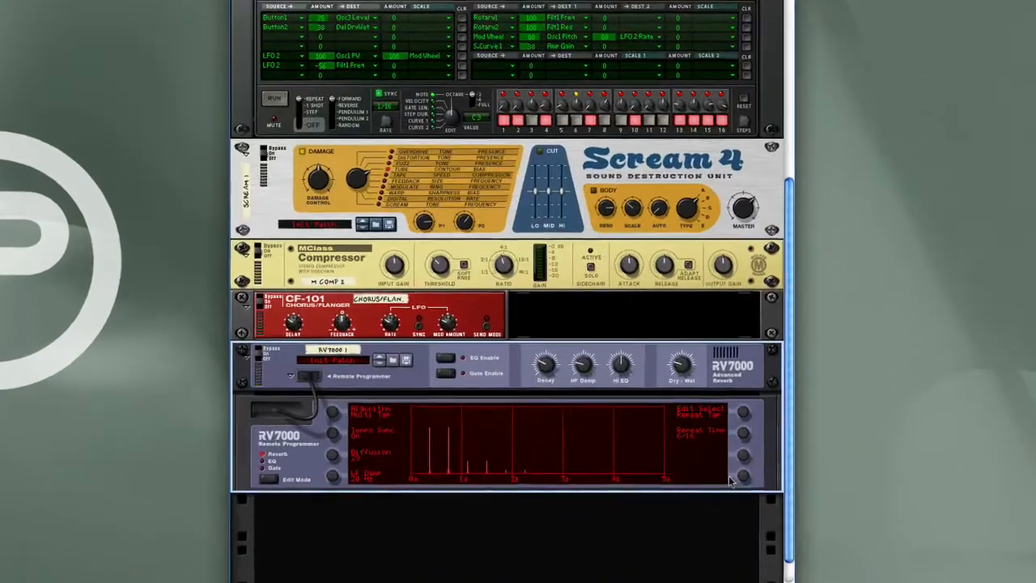
# Step: Combine the four selected effect devices into a new Combinator
pyautogui.scroll(-3)
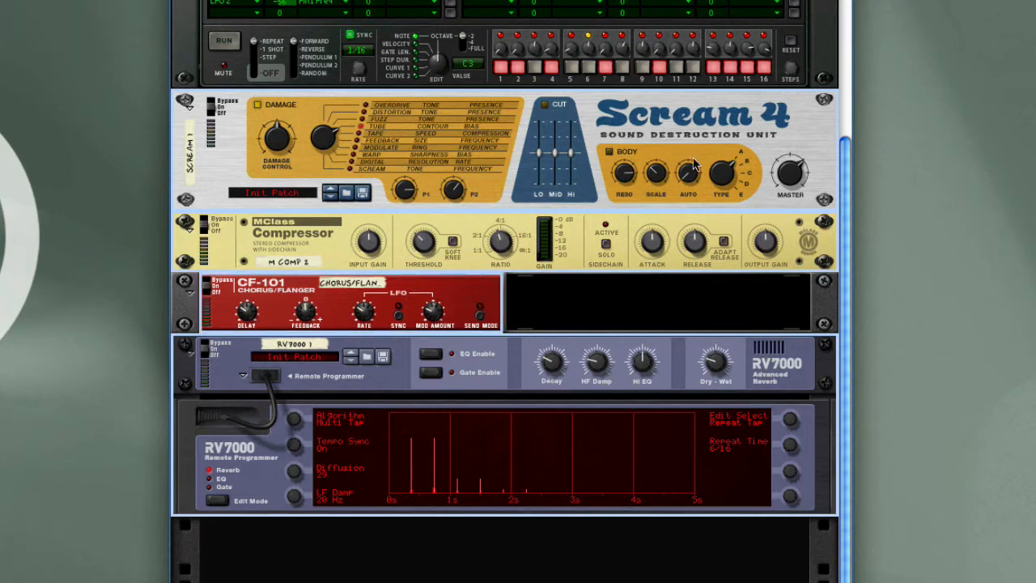
pyautogui.rightClick(693, 162)
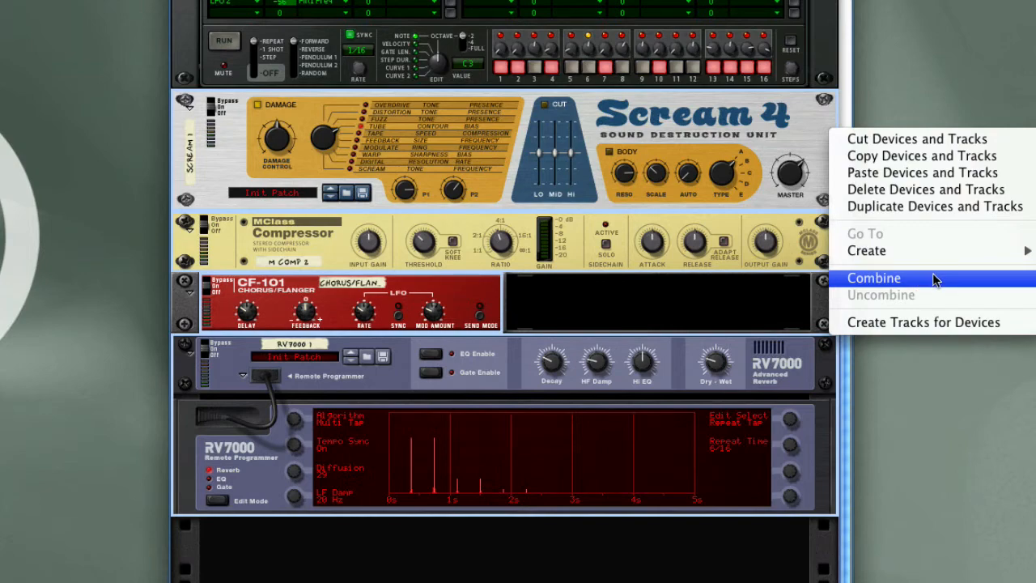
pyautogui.click(874, 278)
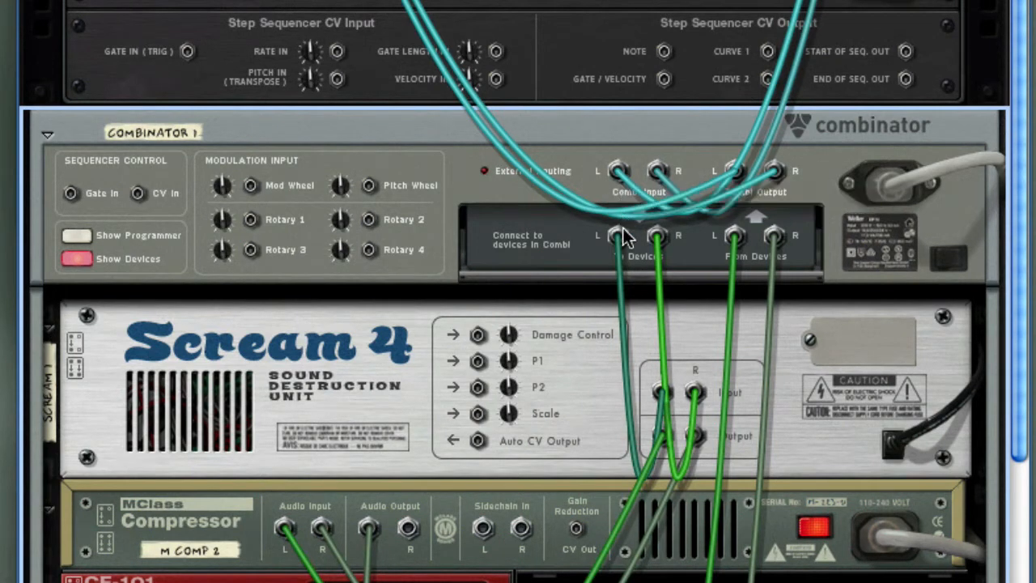
pyautogui.moveTo(631, 258)
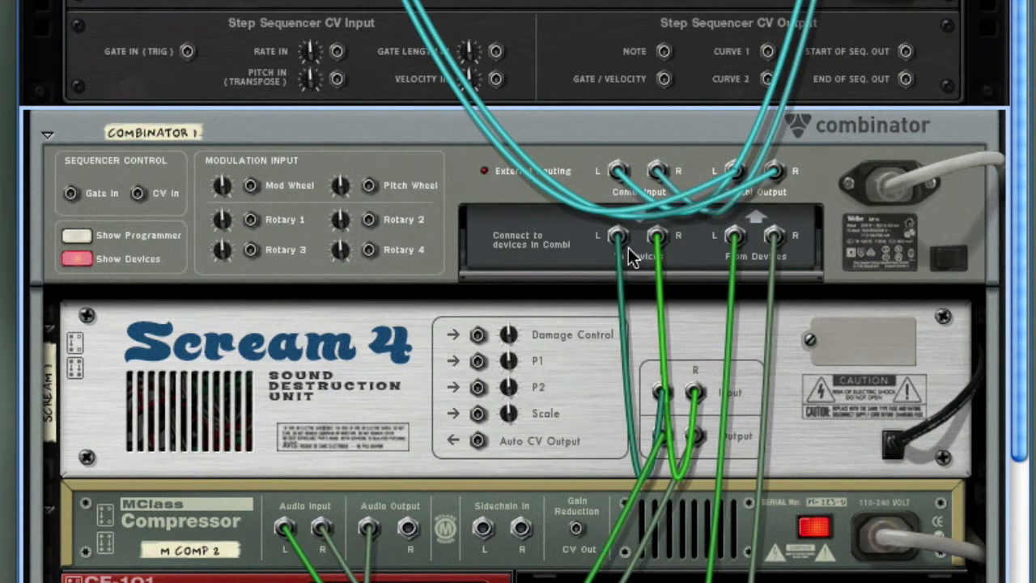
pyautogui.moveTo(830, 389)
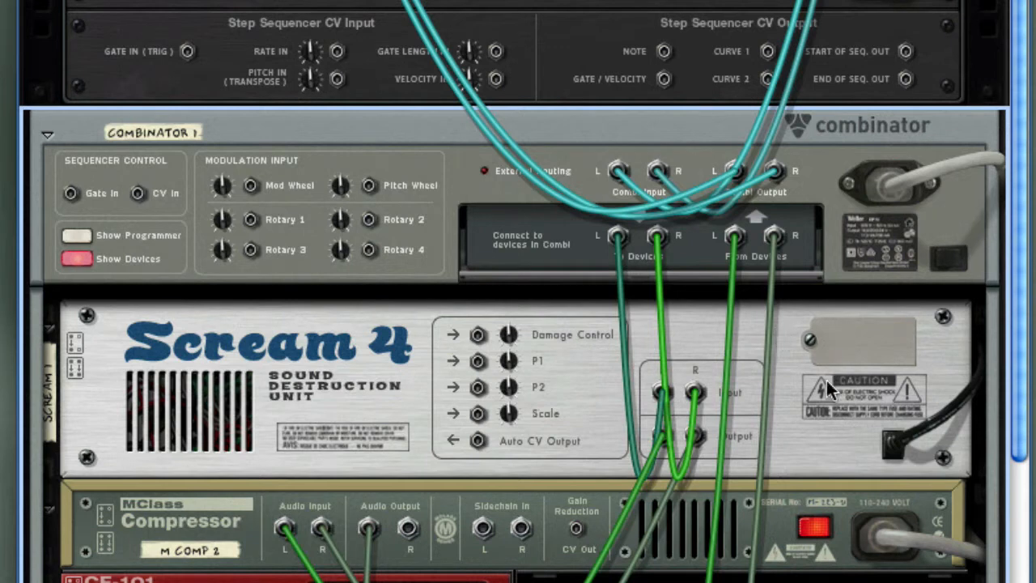
pyautogui.moveTo(793, 292)
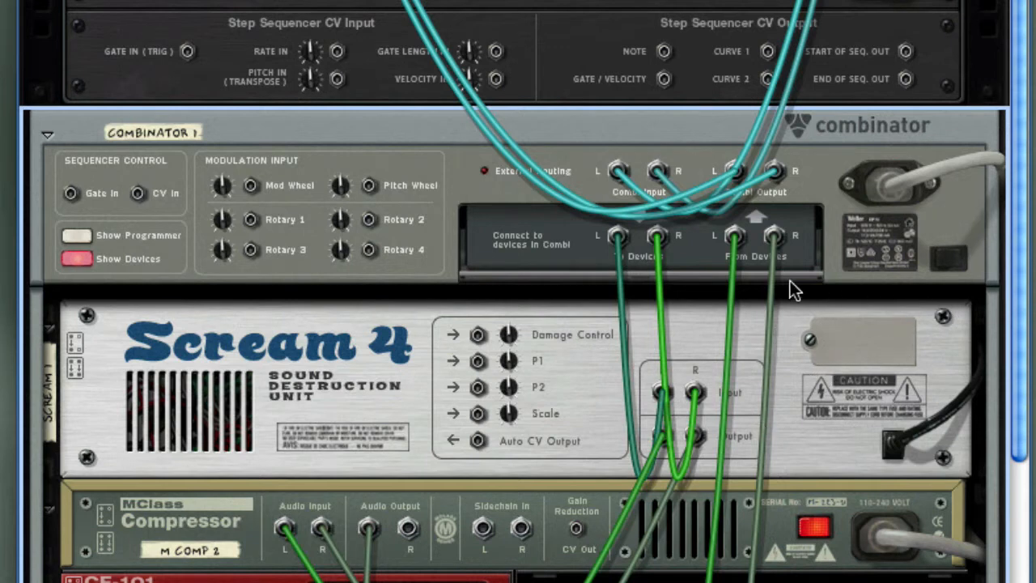
pyautogui.moveTo(765, 263)
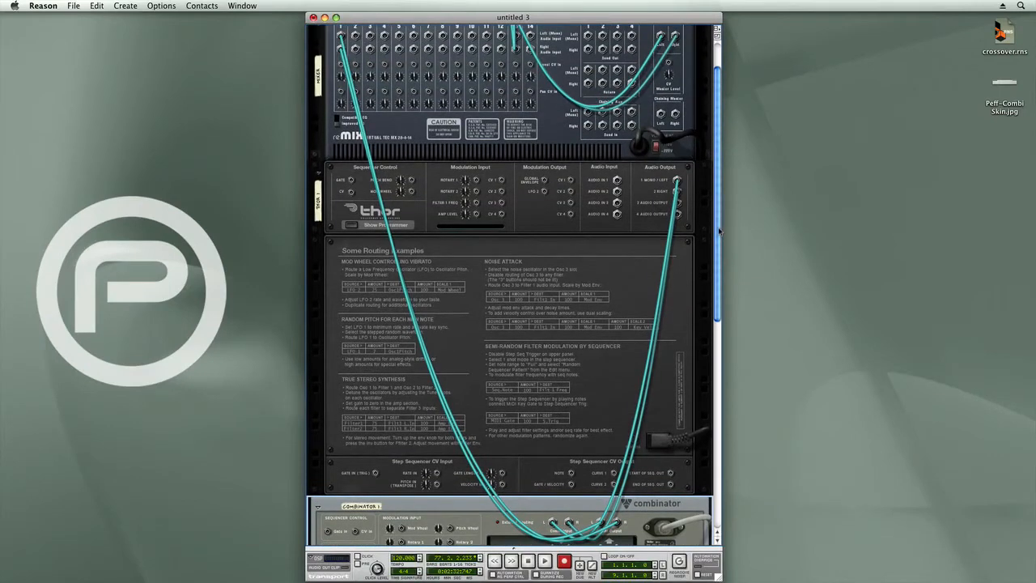
# Step: Scroll to the Combinator's front panel with its four unlabeled rotaries
pyautogui.scroll(-3)
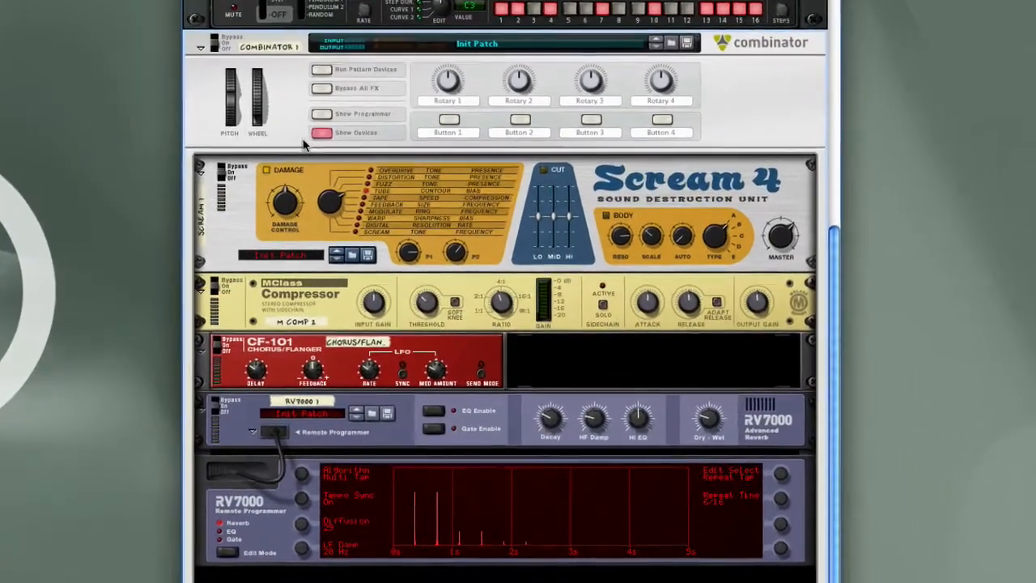
# Step: Route Rotary 1 to Scream 1's Parameter 1 and relabel it Contour
pyautogui.click(321, 113)
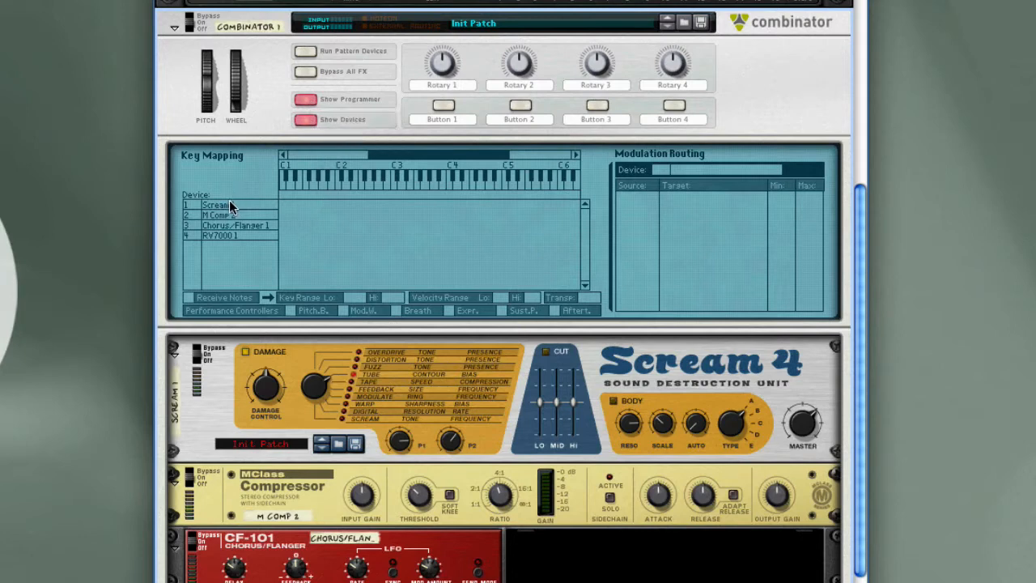
pyautogui.click(218, 205)
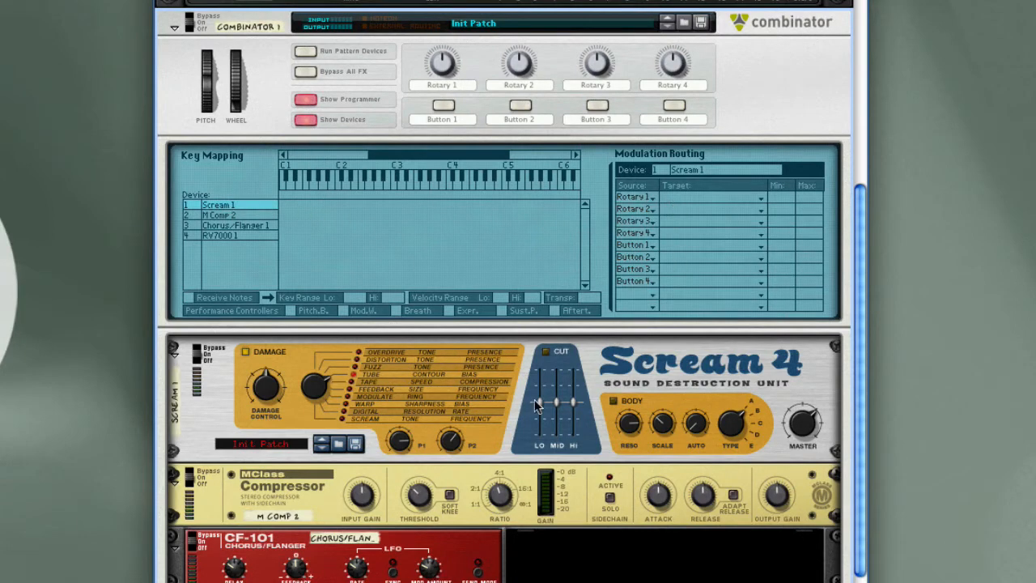
pyautogui.moveTo(408, 452)
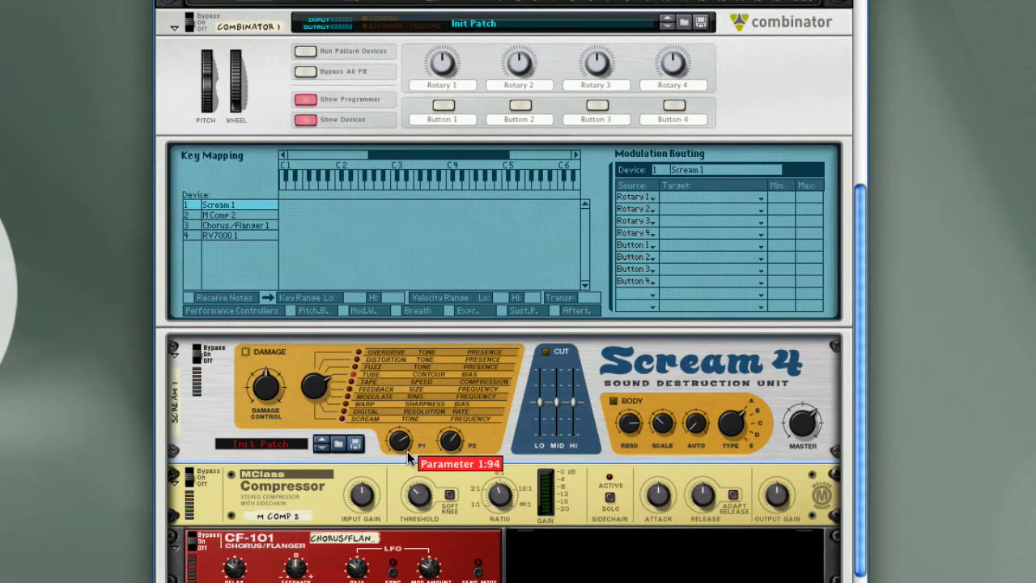
pyautogui.moveTo(676, 204)
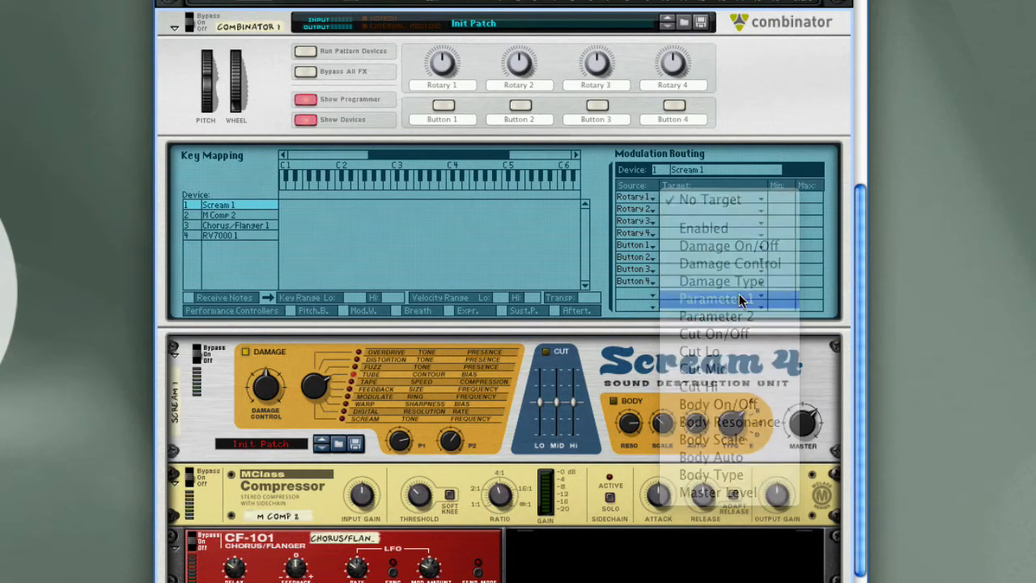
pyautogui.click(715, 299)
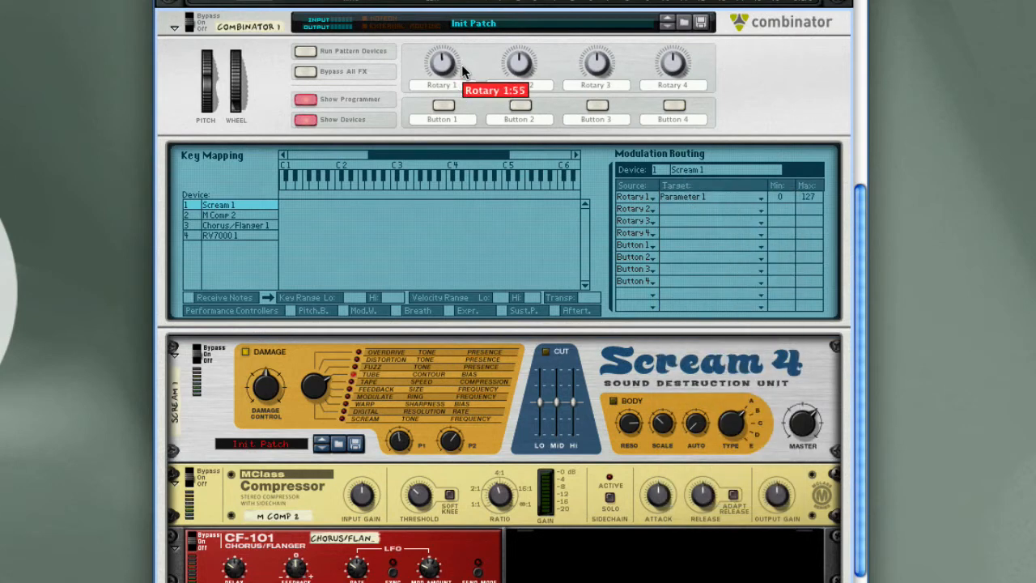
pyautogui.doubleClick(441, 85)
pyautogui.write('Contour')
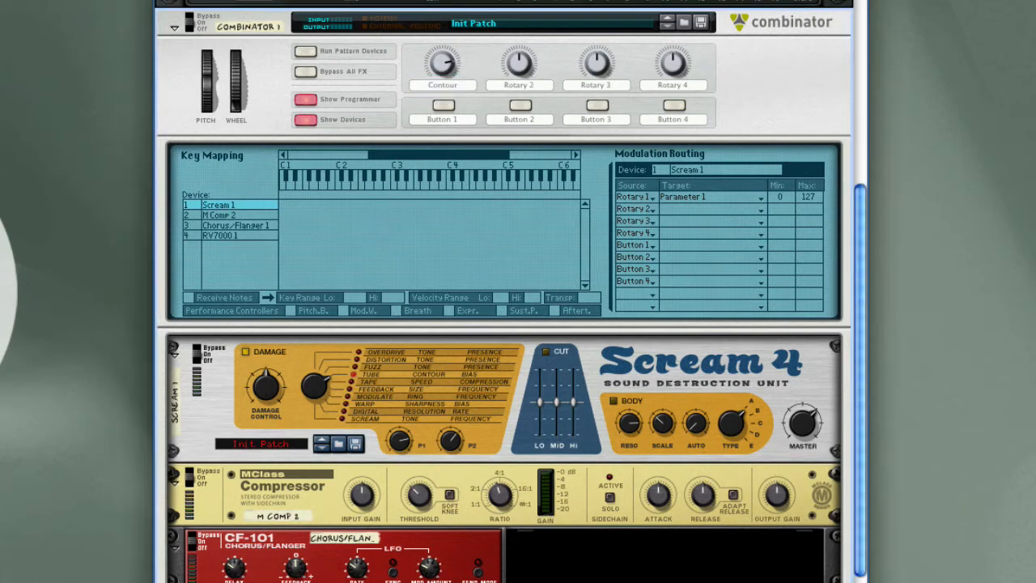
pyautogui.click(218, 214)
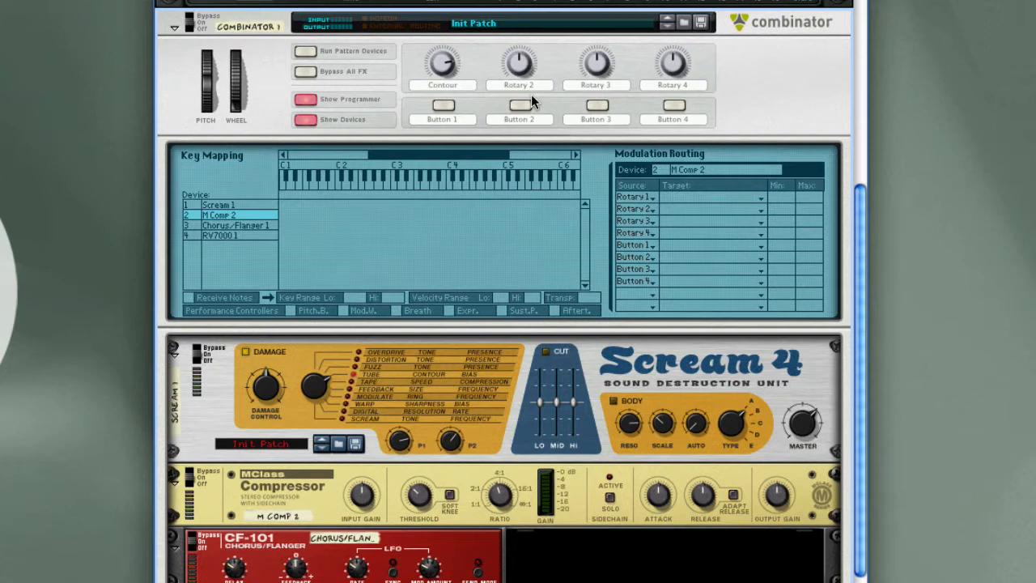
pyautogui.moveTo(761, 514)
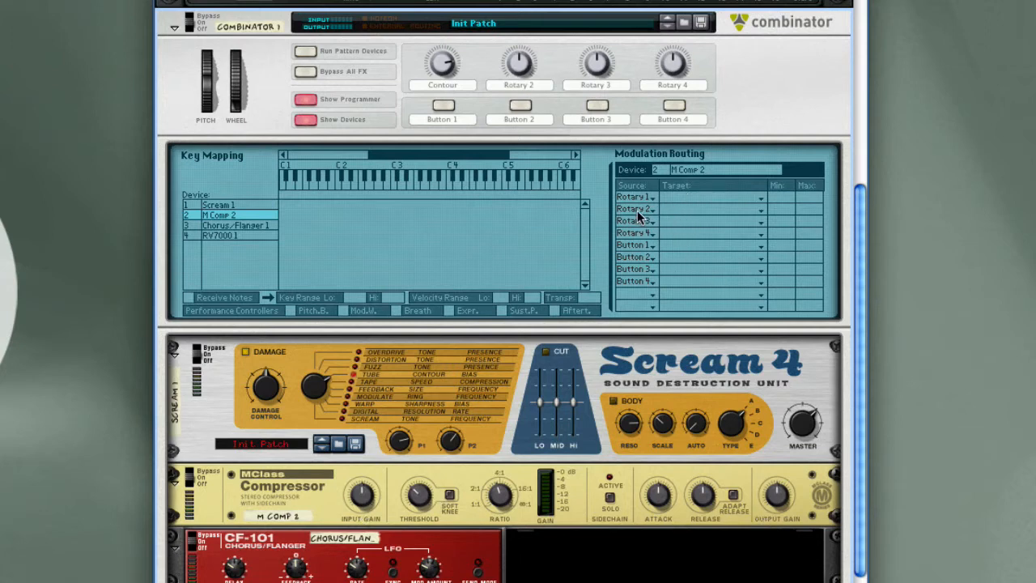
# Step: Route Rotary 2 to M Comp 2 Input Gain 0–127 and Output Gain 127–0
pyautogui.click(708, 209)
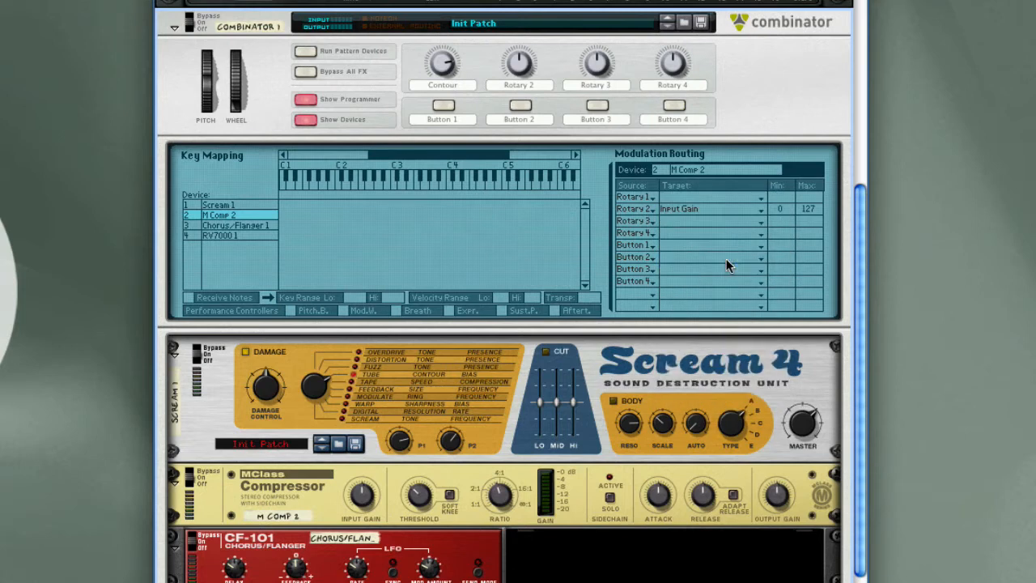
pyautogui.moveTo(638, 225)
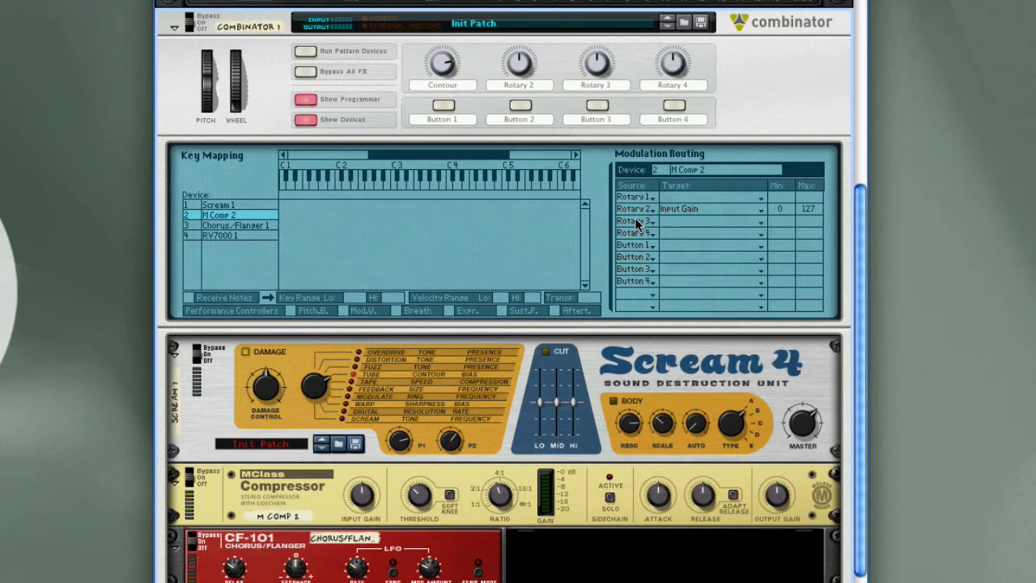
pyautogui.click(635, 221)
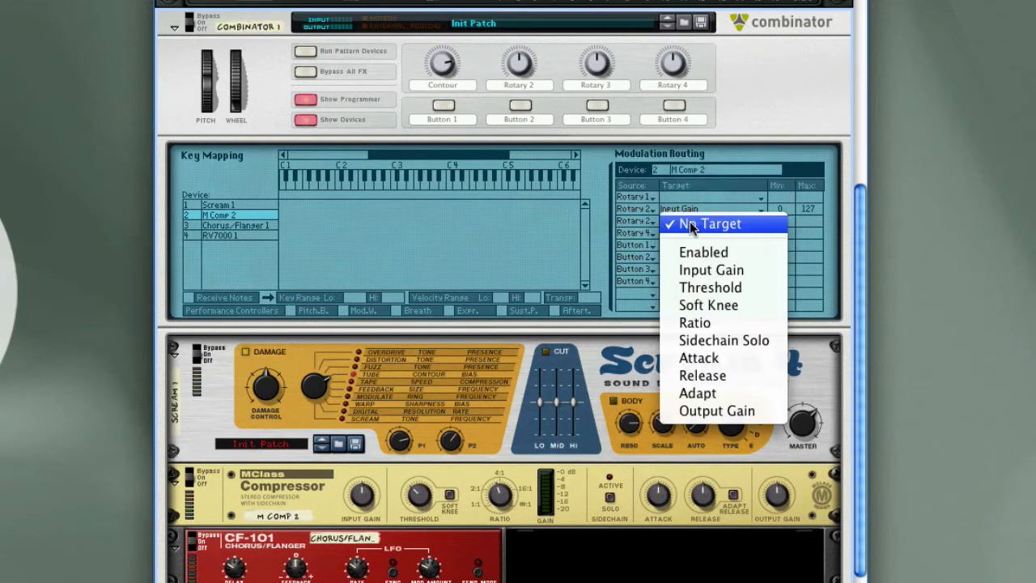
pyautogui.moveTo(718, 411)
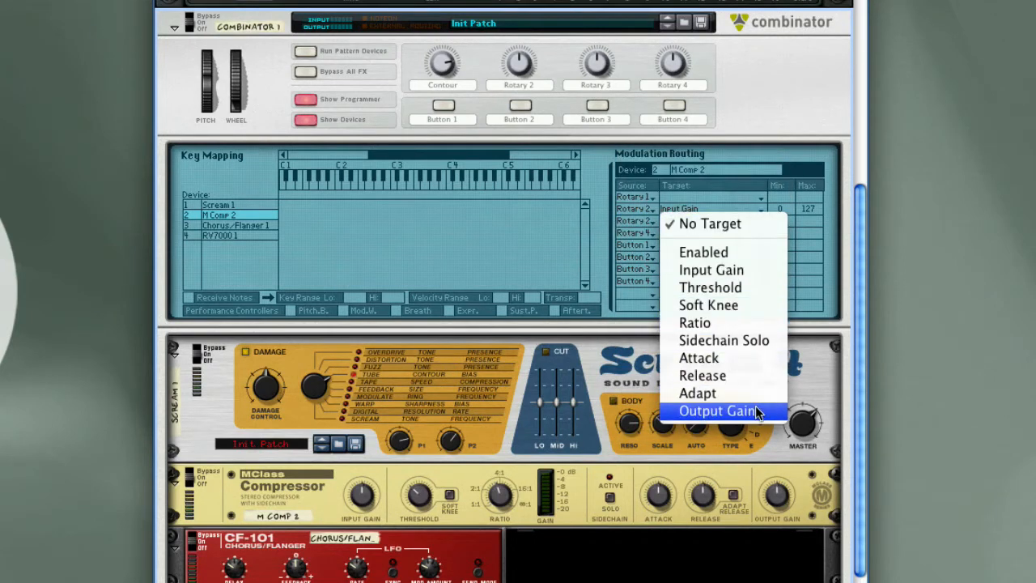
pyautogui.click(717, 410)
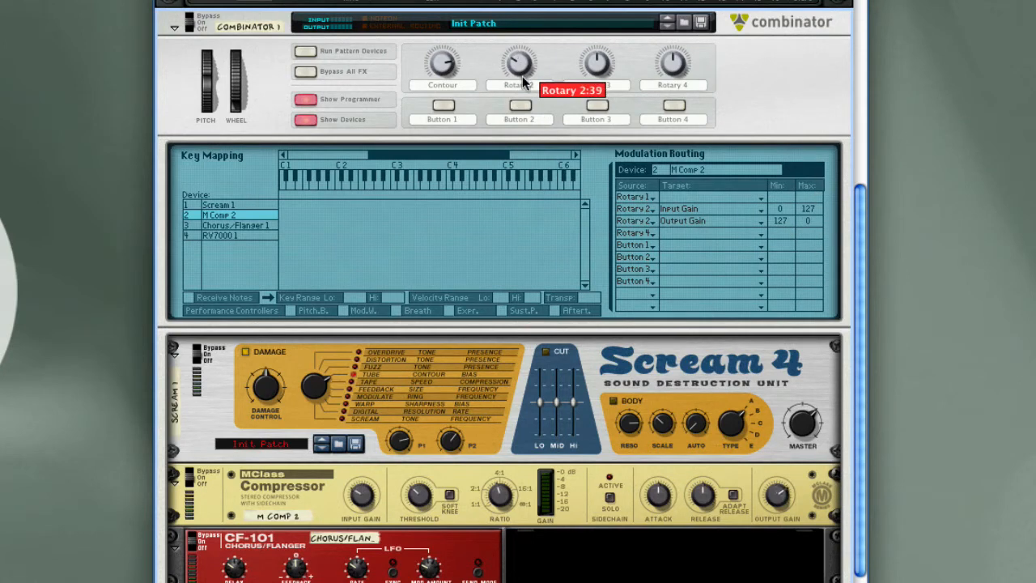
# Step: Test Rotary 2's compression sweep and relabel the knob Compression
pyautogui.moveTo(518, 63); pyautogui.dragTo(527, 48)
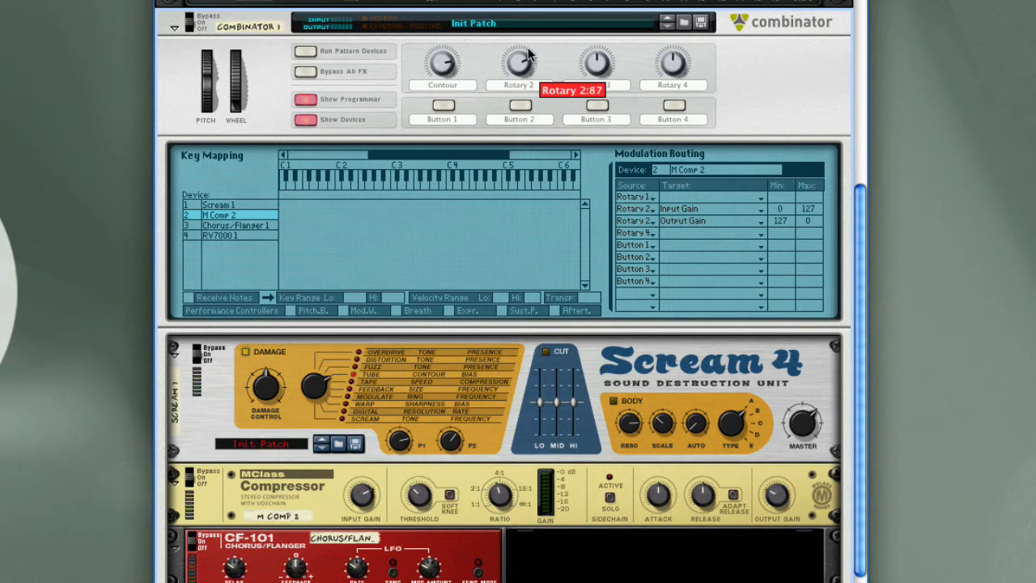
pyautogui.moveTo(519, 63); pyautogui.dragTo(519, 89)
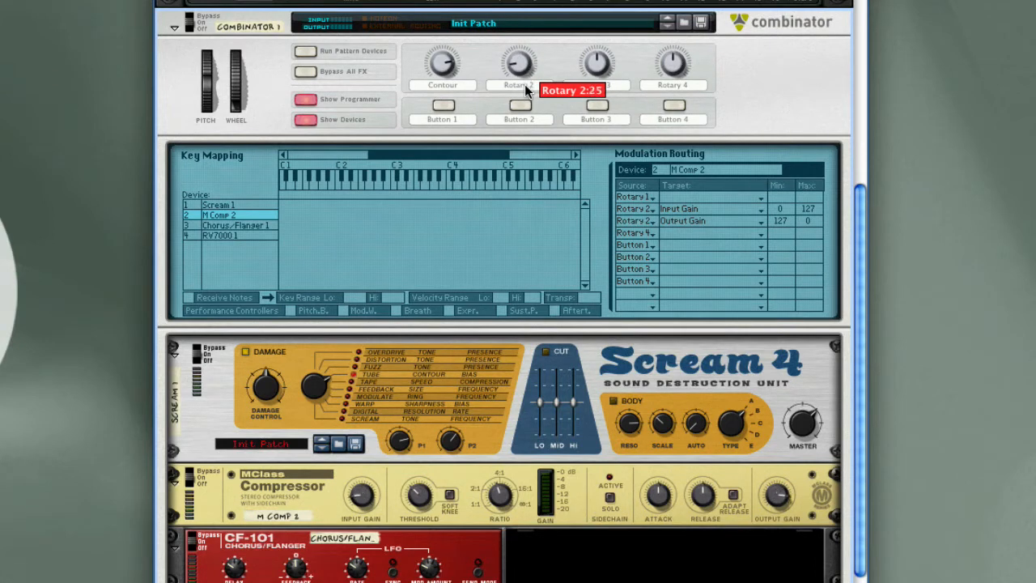
pyautogui.moveTo(518, 63); pyautogui.dragTo(518, 40)
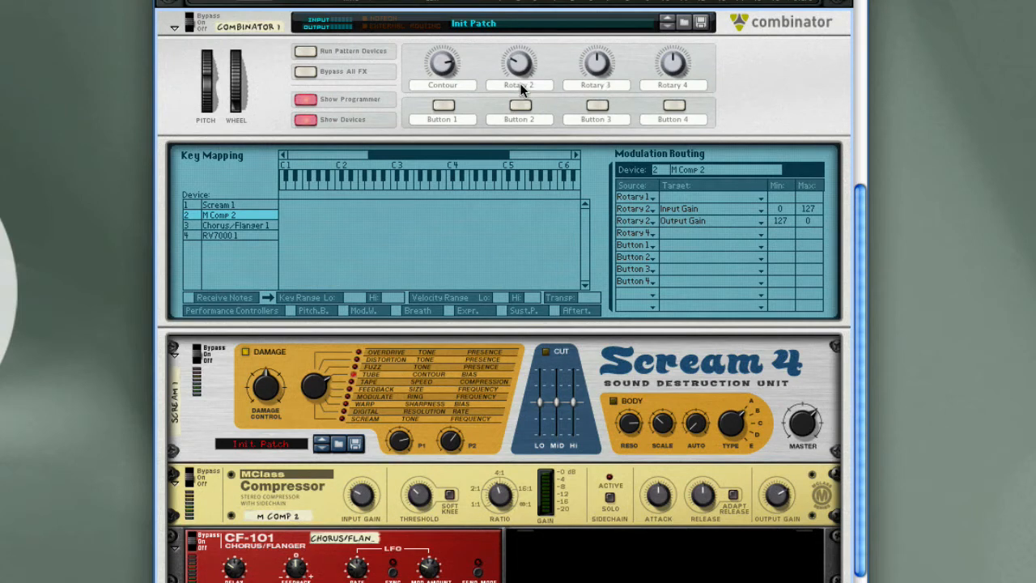
pyautogui.doubleClick(518, 85)
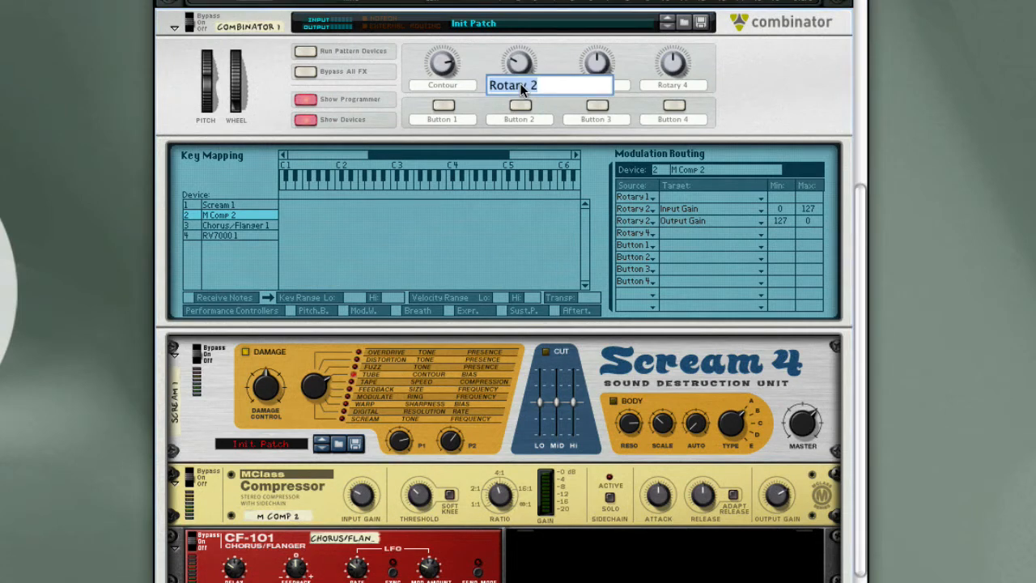
pyautogui.write('Compression')
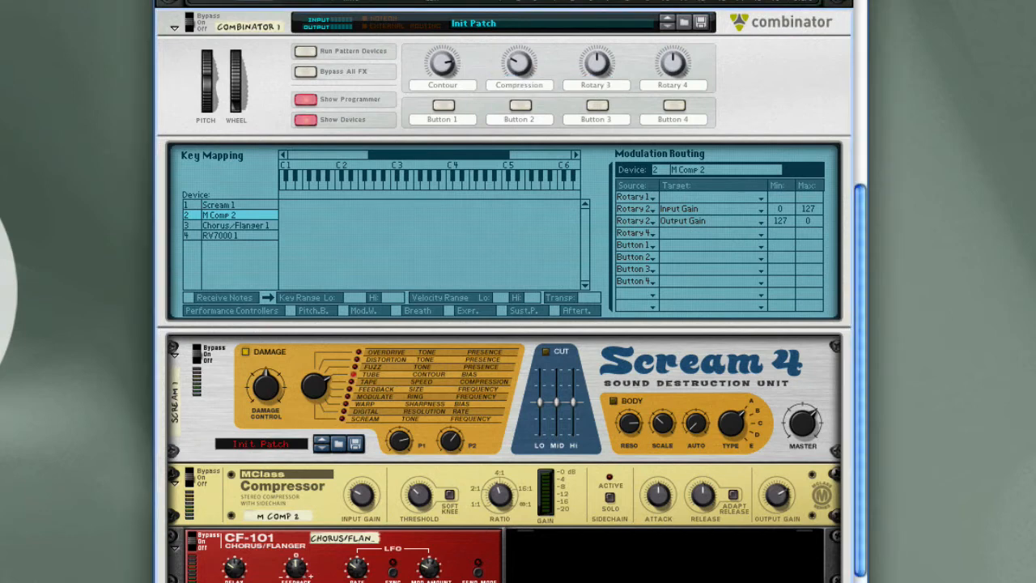
pyautogui.moveTo(720, 255)
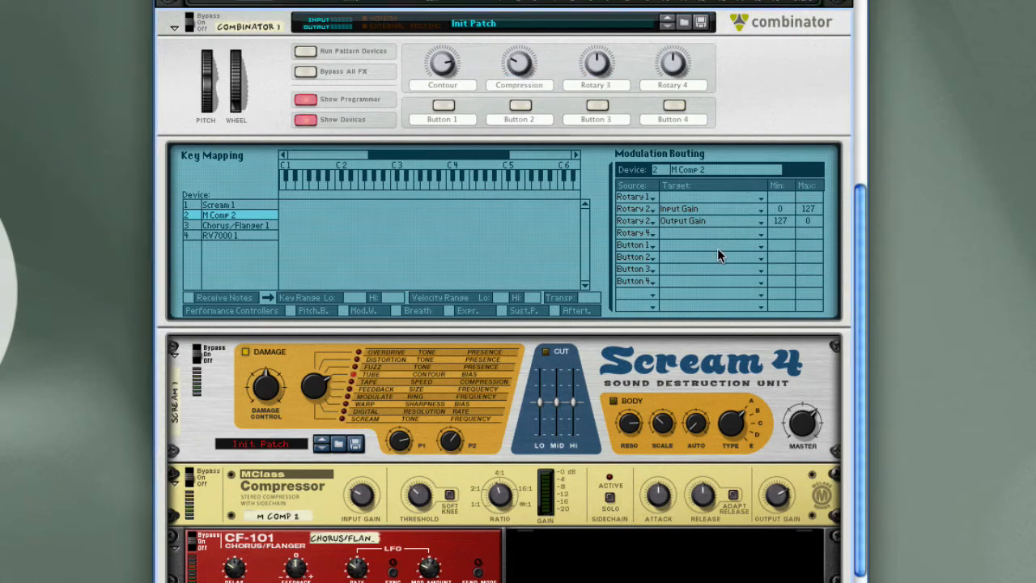
pyautogui.moveTo(222, 230)
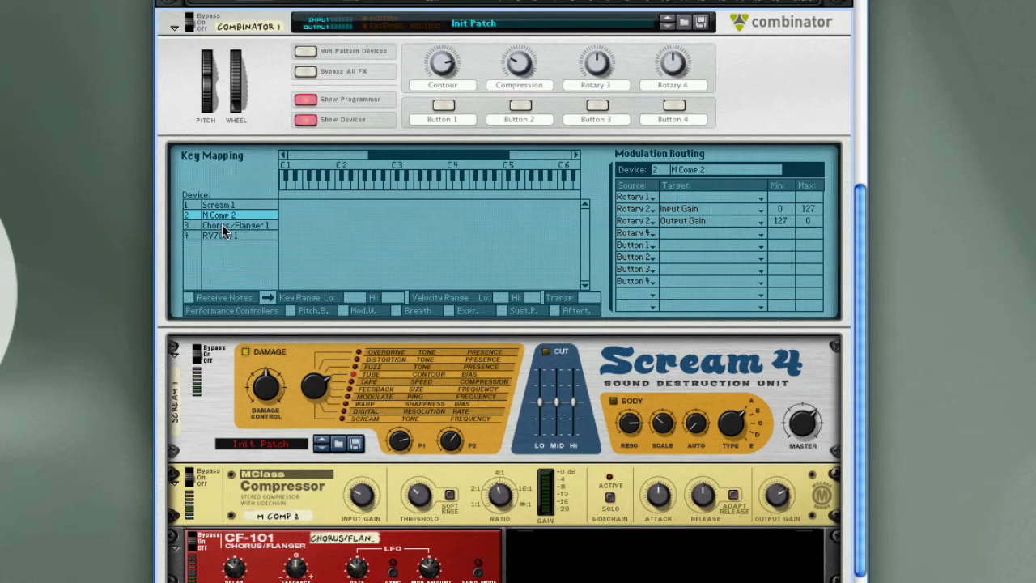
# Step: Route Rotary 3 to Chorus/Flanger 1's Modulation Amount and label it Chorus
pyautogui.click(235, 225)
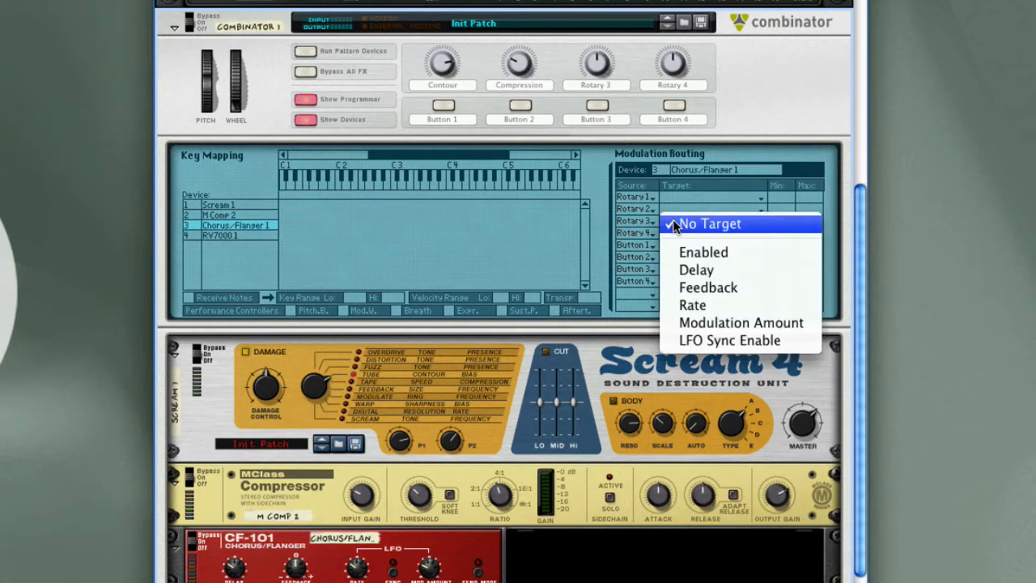
pyautogui.moveTo(741, 323)
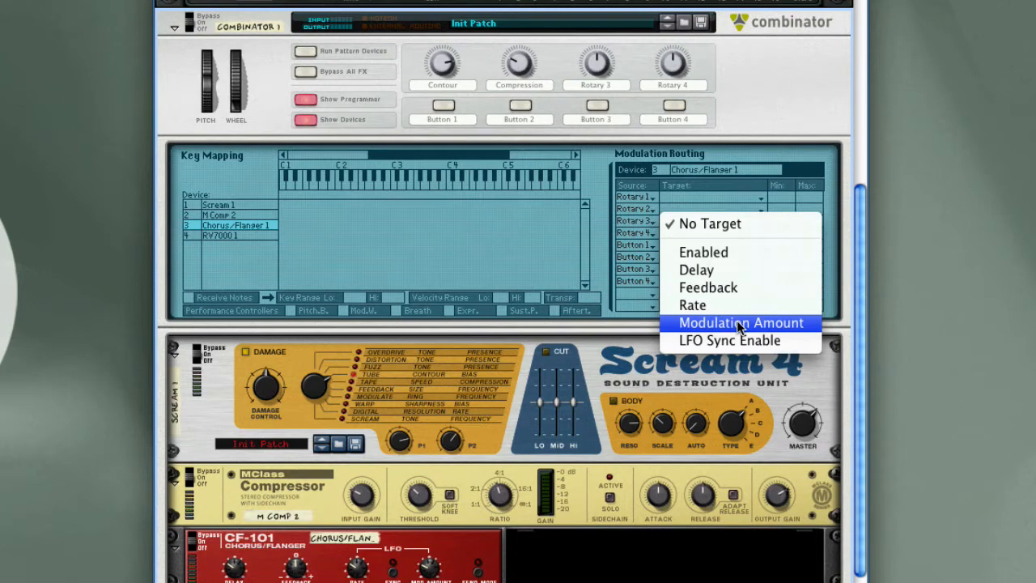
pyautogui.click(740, 322)
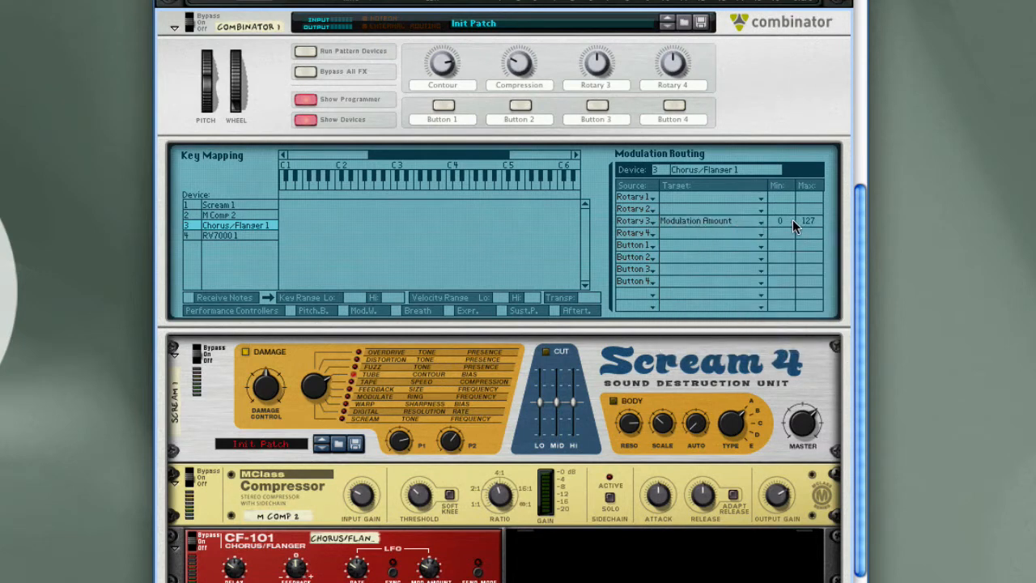
pyautogui.moveTo(606, 87)
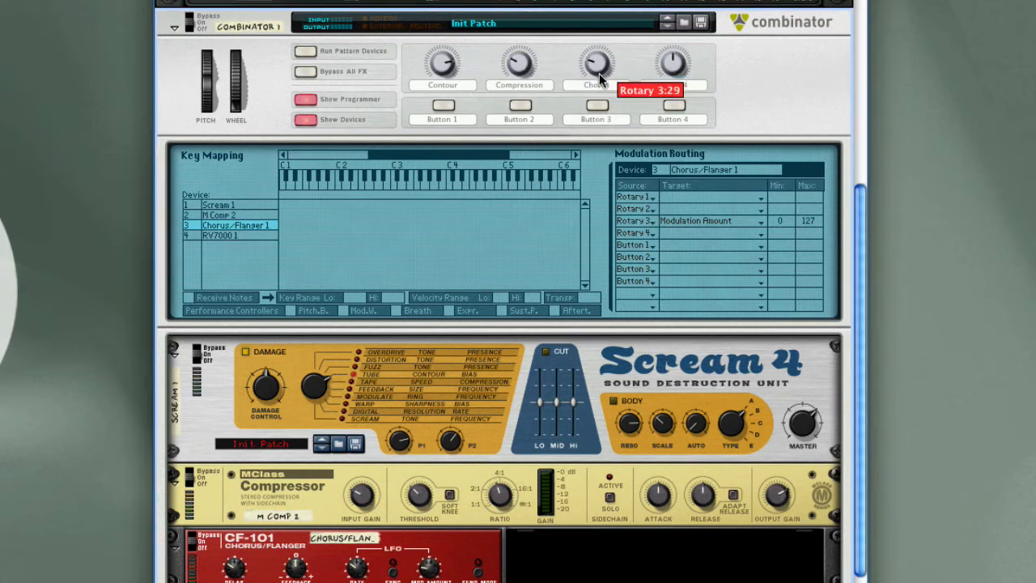
pyautogui.scroll(-3)
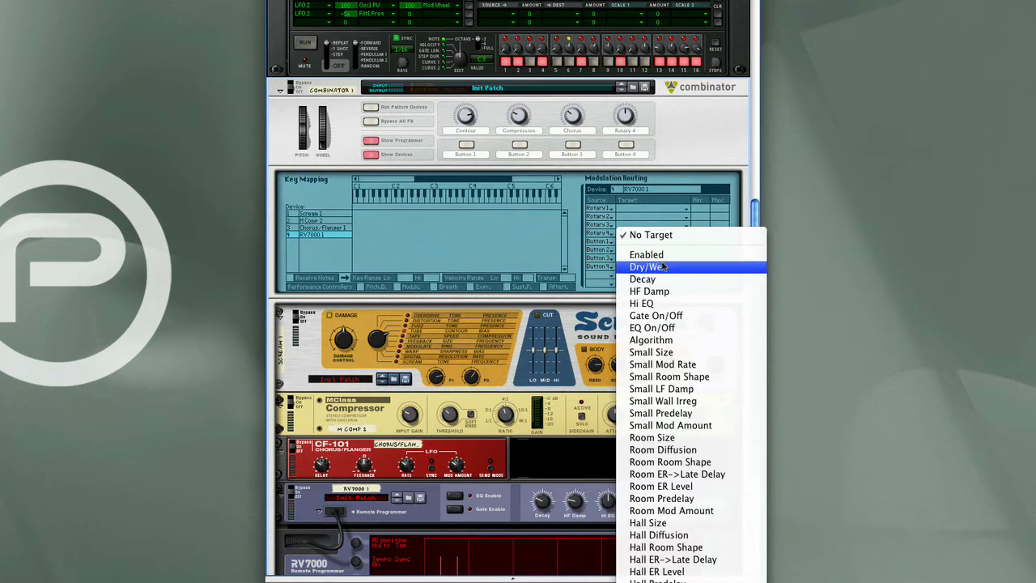
# Step: Route Rotary 4 to the RV7000's Dry/Wet and label it Reverb Dry/Wet
pyautogui.click(649, 266)
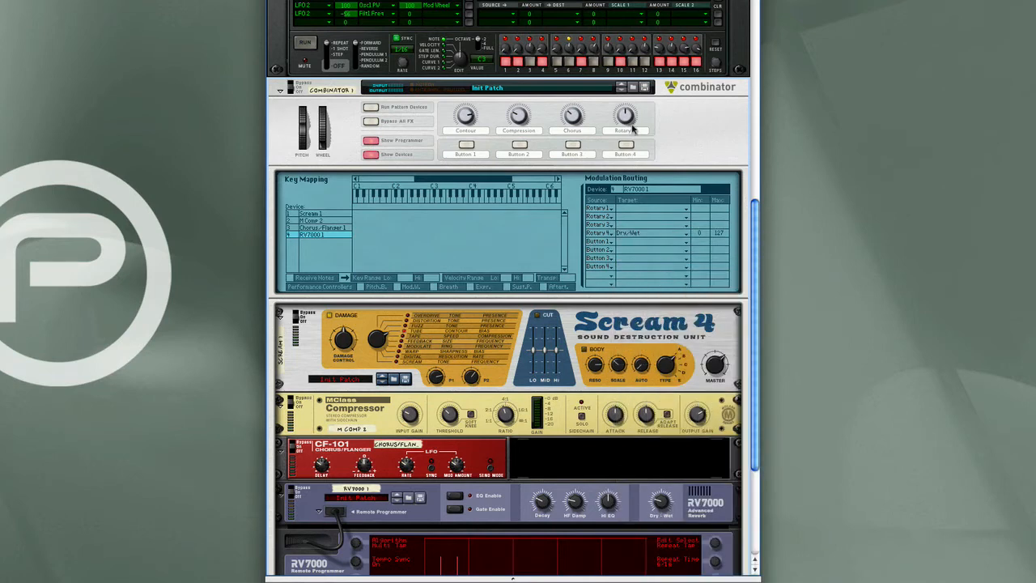
pyautogui.doubleClick(626, 130)
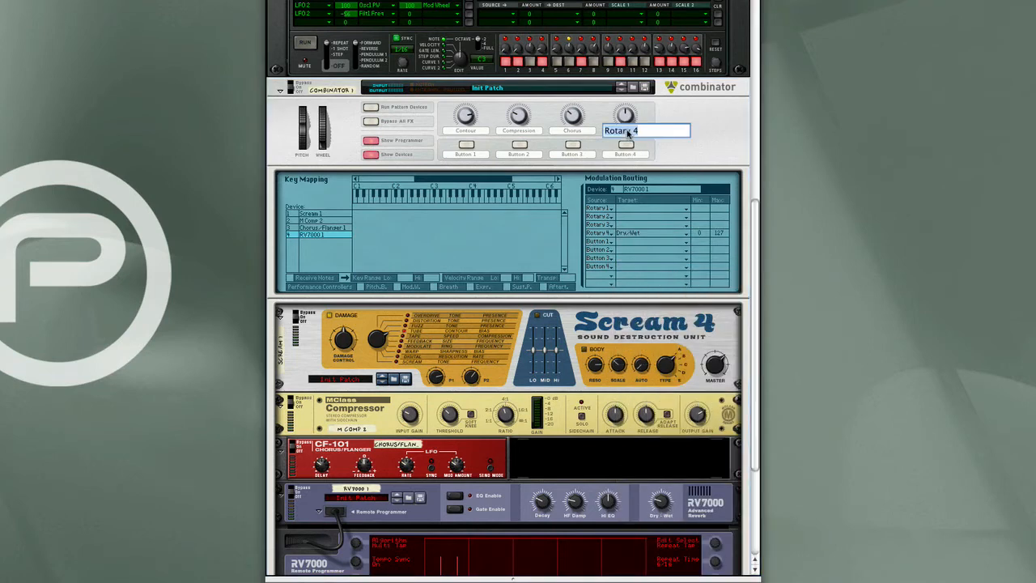
pyautogui.write('Reverb Dry/Wet')
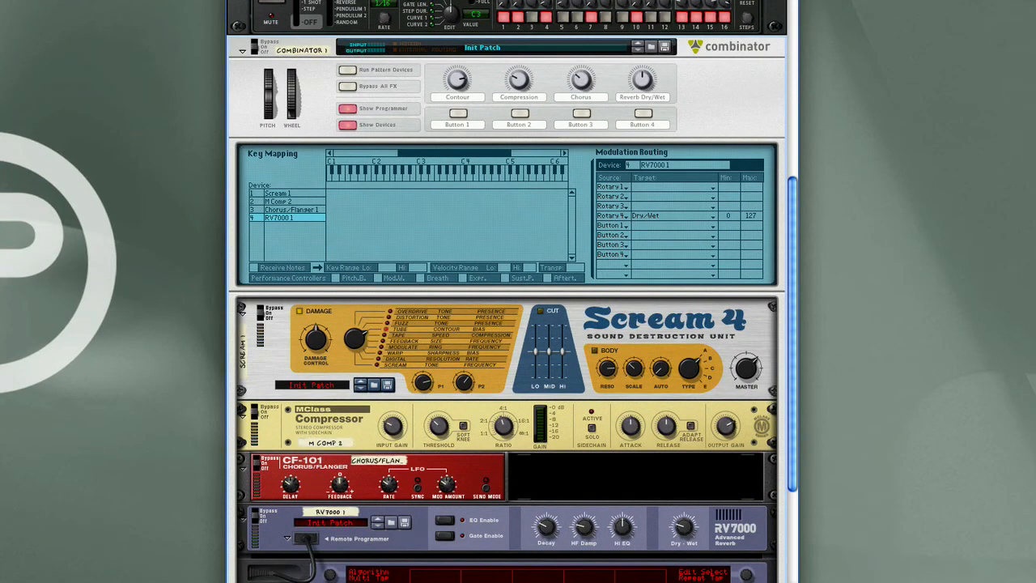
# Step: Test-turn the knobs, leaving Contour near 79, Chorus near 81 and Compression near 106
pyautogui.moveTo(457, 79); pyautogui.dragTo(461, 77)
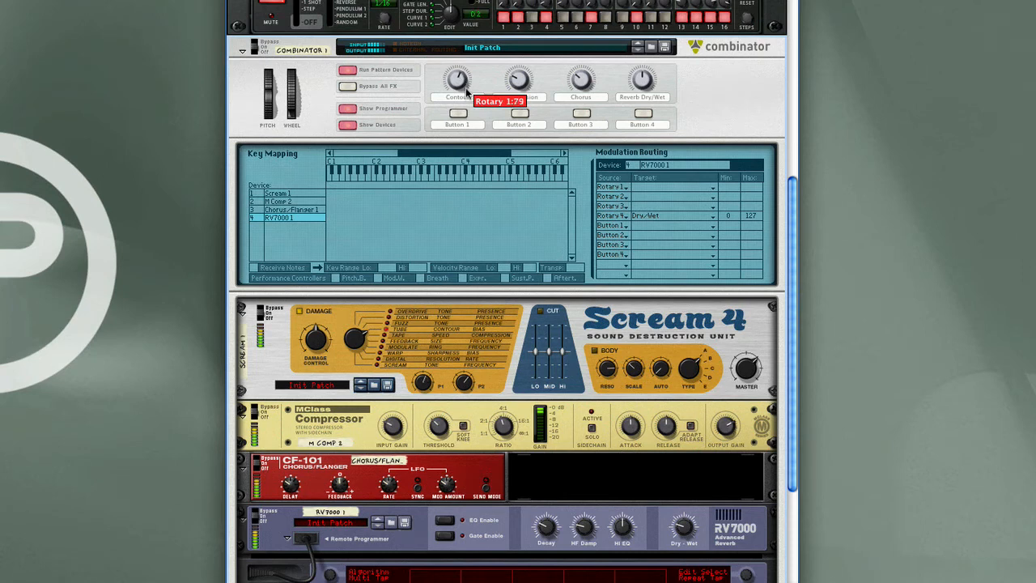
pyautogui.moveTo(457, 79); pyautogui.dragTo(457, 93)
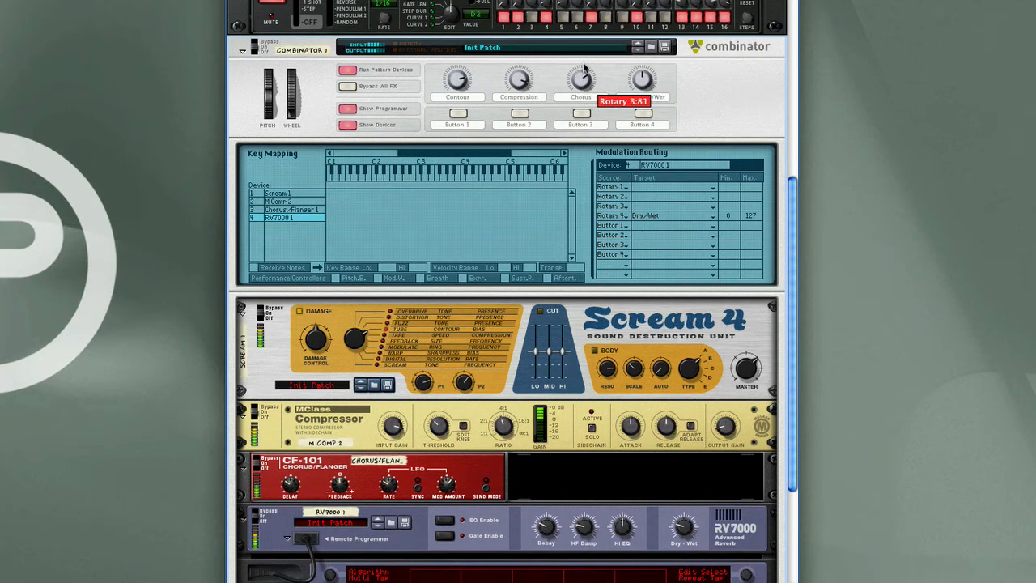
pyautogui.moveTo(581, 78); pyautogui.dragTo(582, 89)
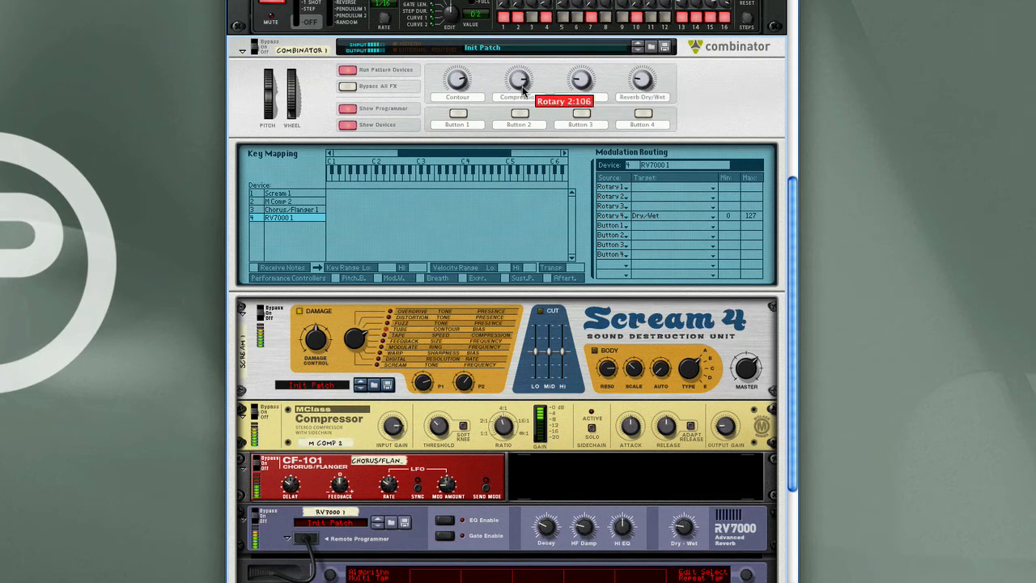
pyautogui.moveTo(518, 79); pyautogui.dragTo(525, 111)
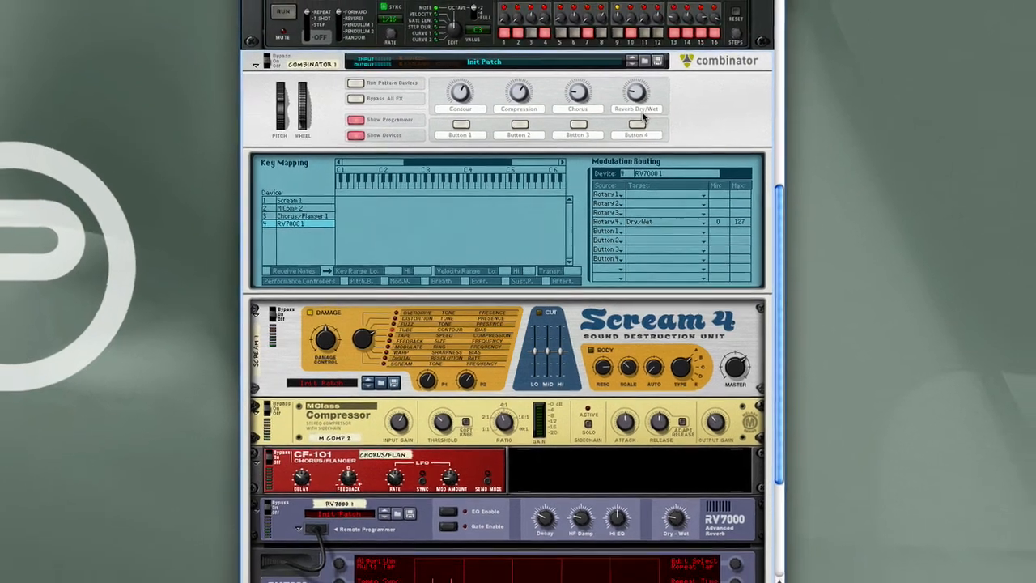
pyautogui.scroll(-3)
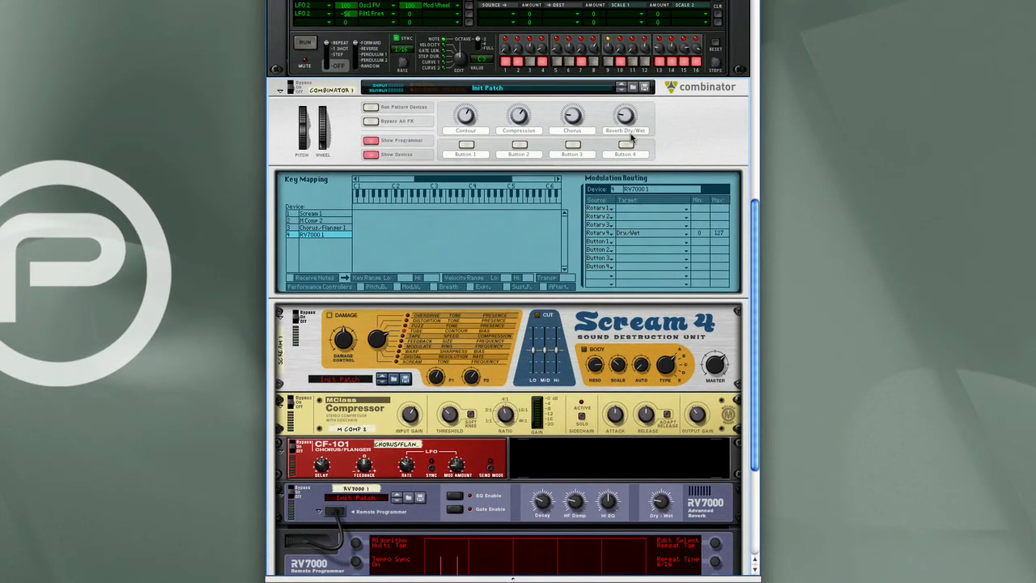
pyautogui.moveTo(643, 87)
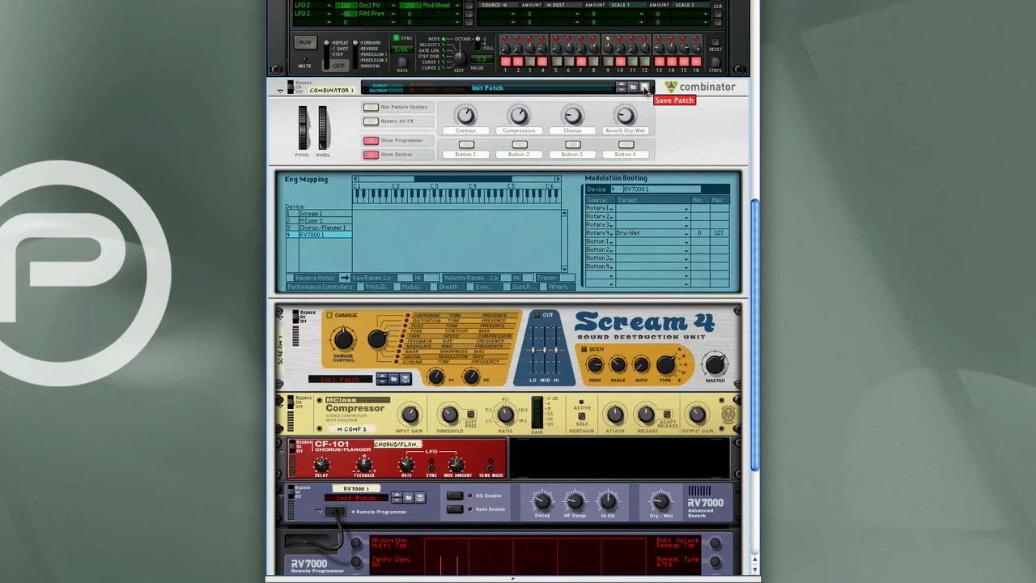
# Step: Save the Combinator patch as 'Distorted Delay'
pyautogui.click(675, 99)
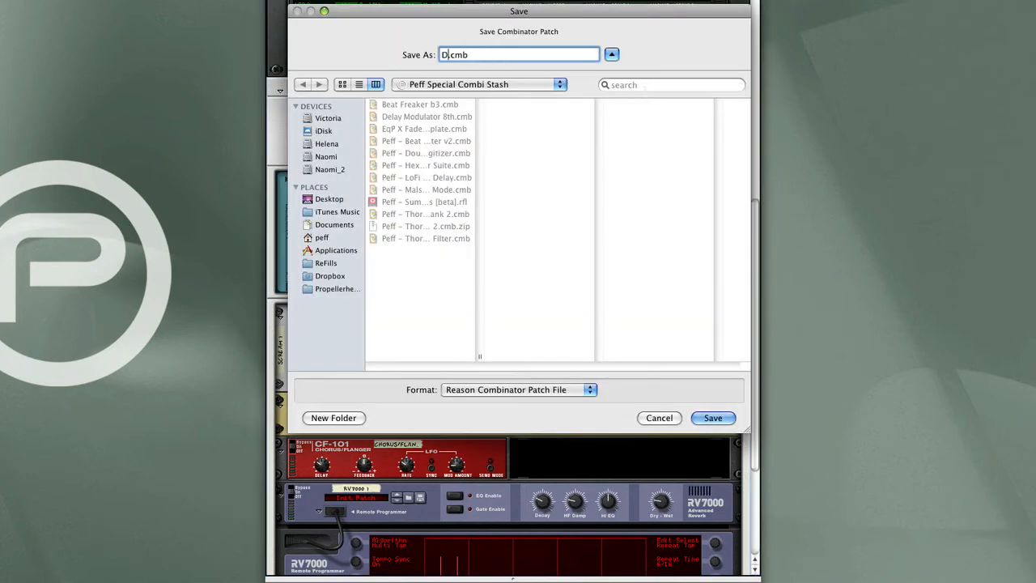
pyautogui.write('Distorted Dela')
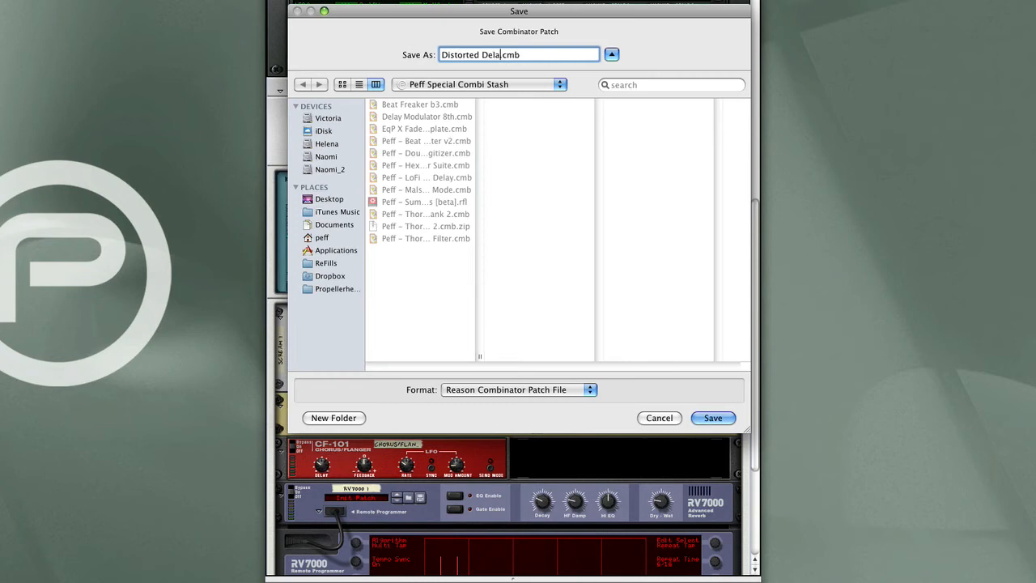
pyautogui.click(713, 417)
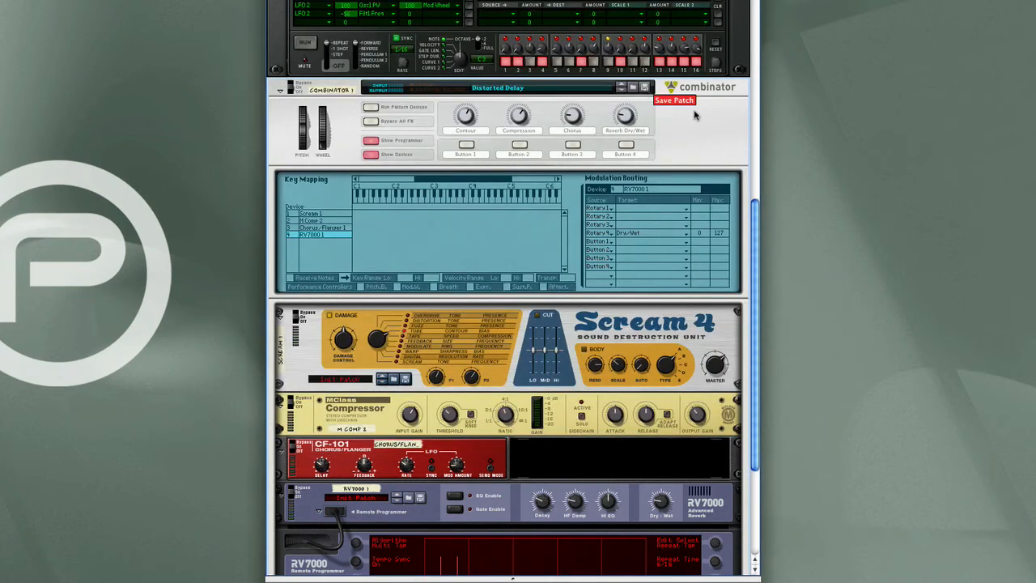
pyautogui.moveTo(694, 115)
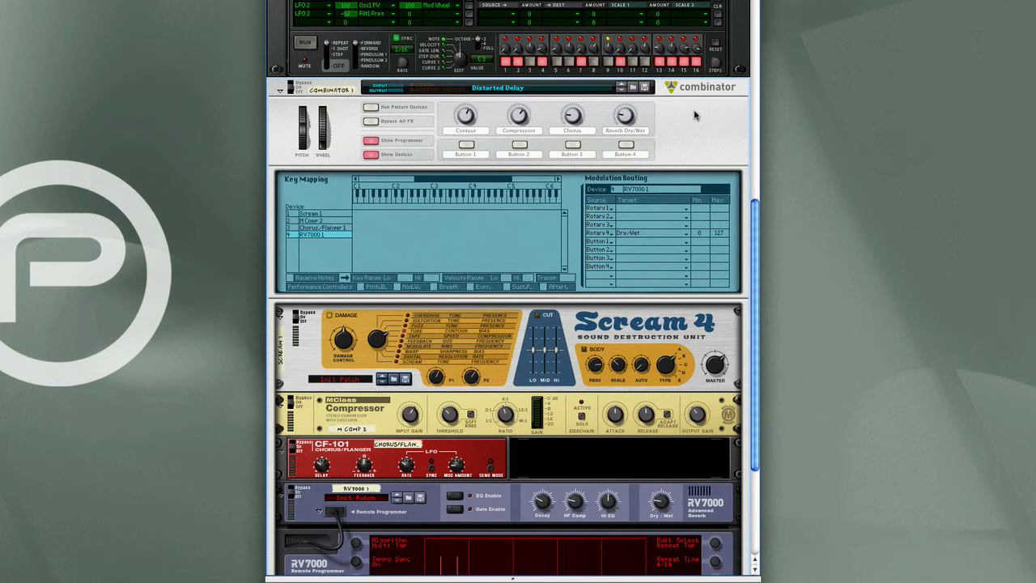